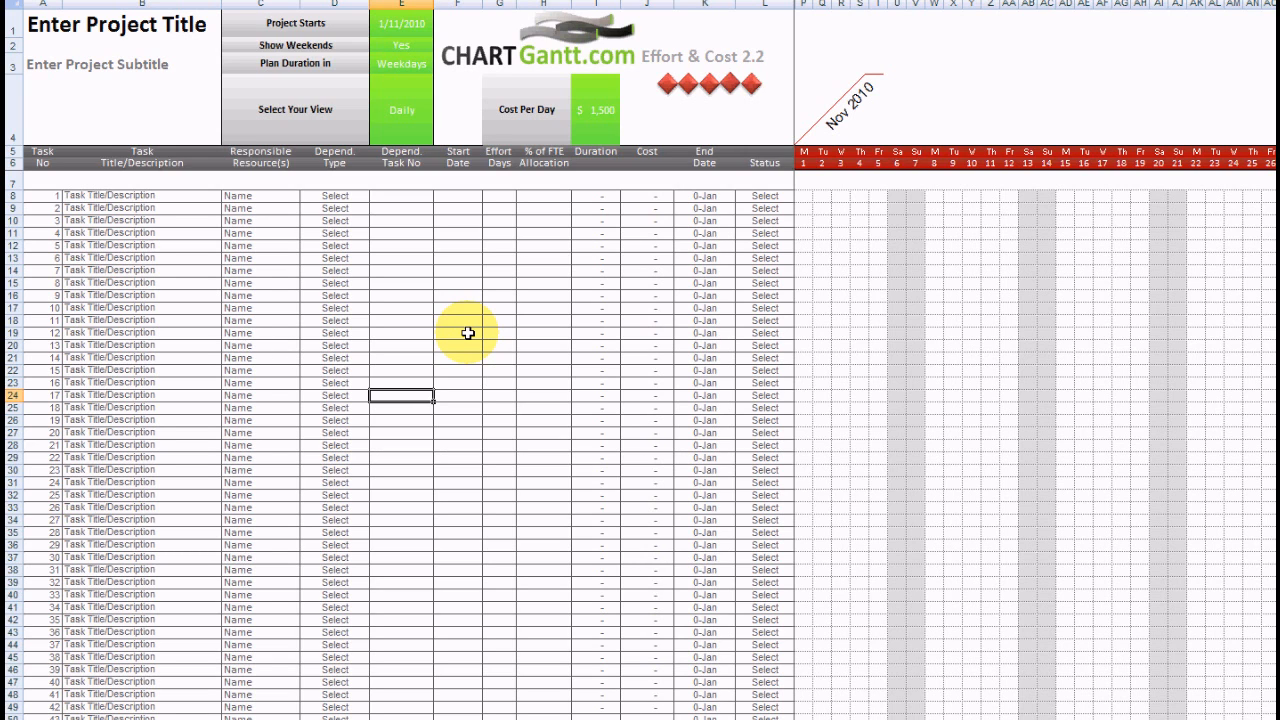
mouse_move(590, 184)
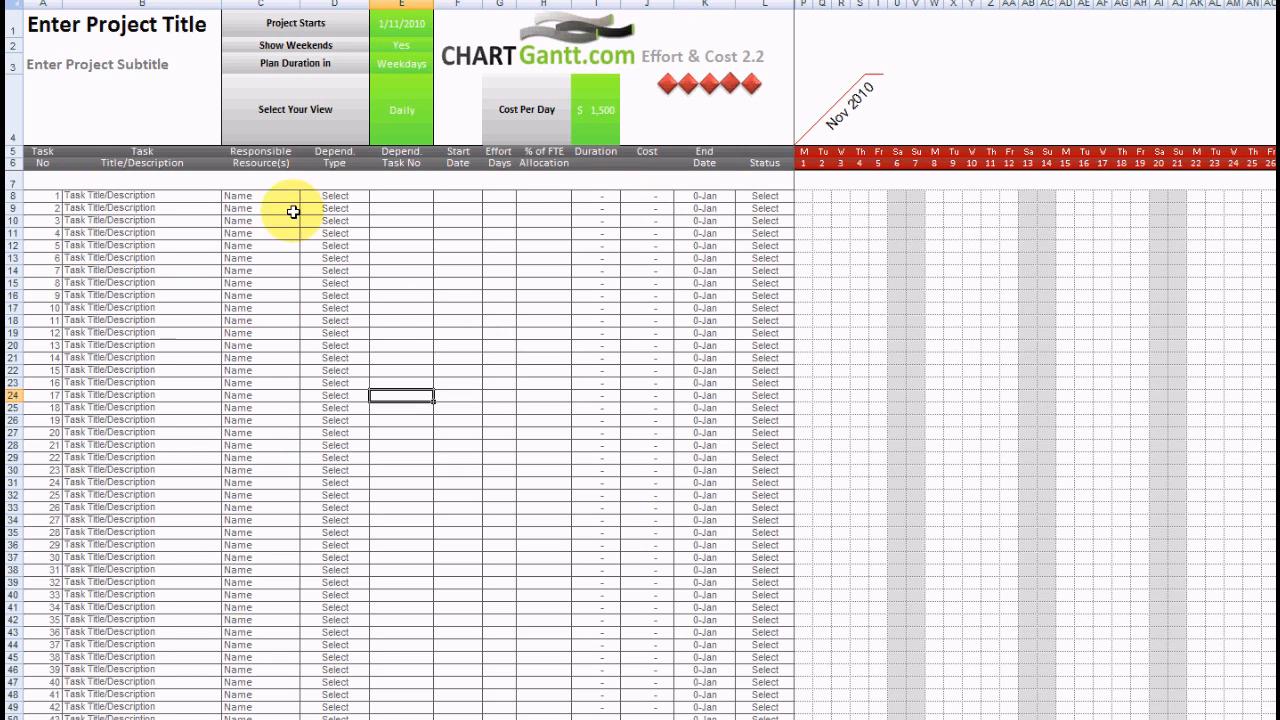
mouse_move(516, 218)
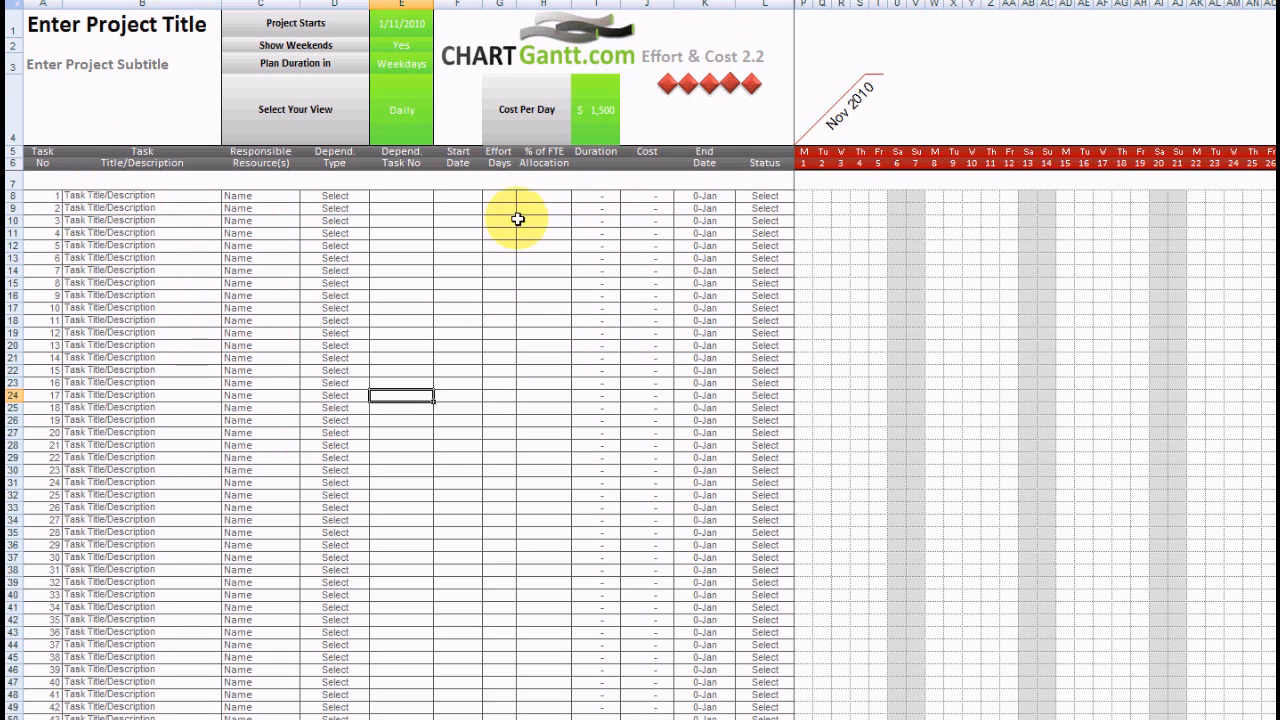
mouse_move(536, 216)
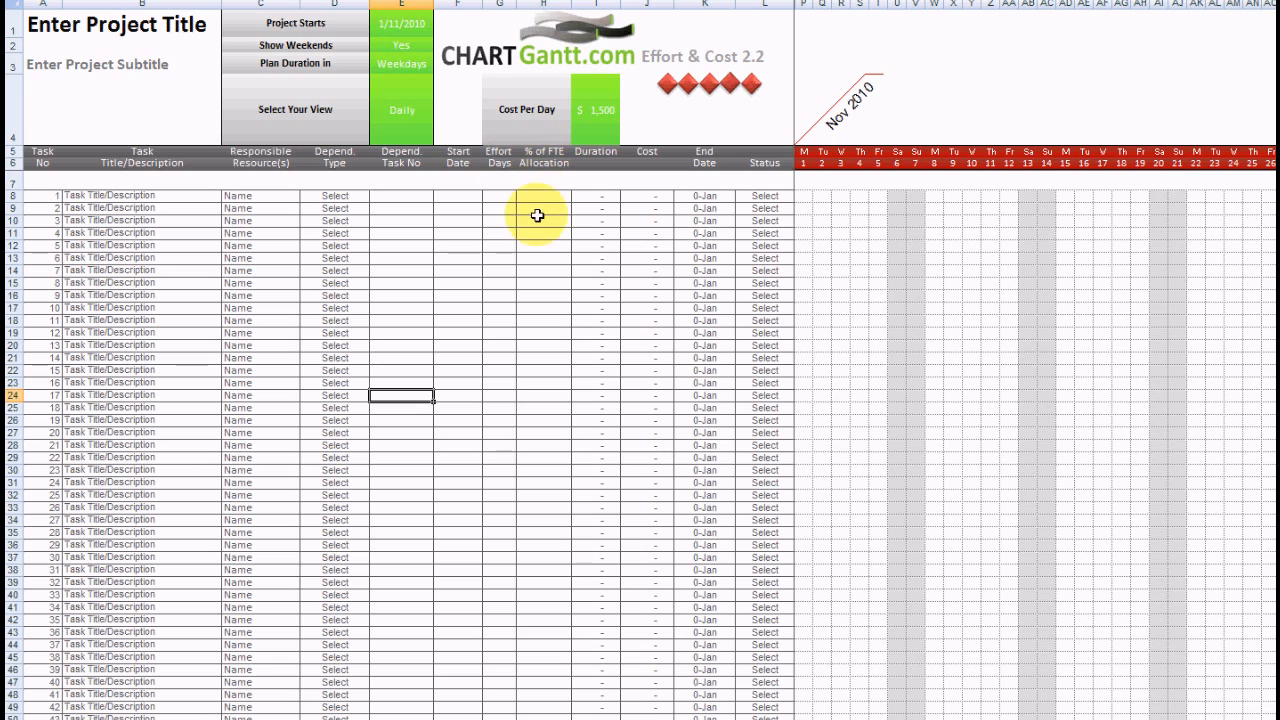
mouse_move(540, 224)
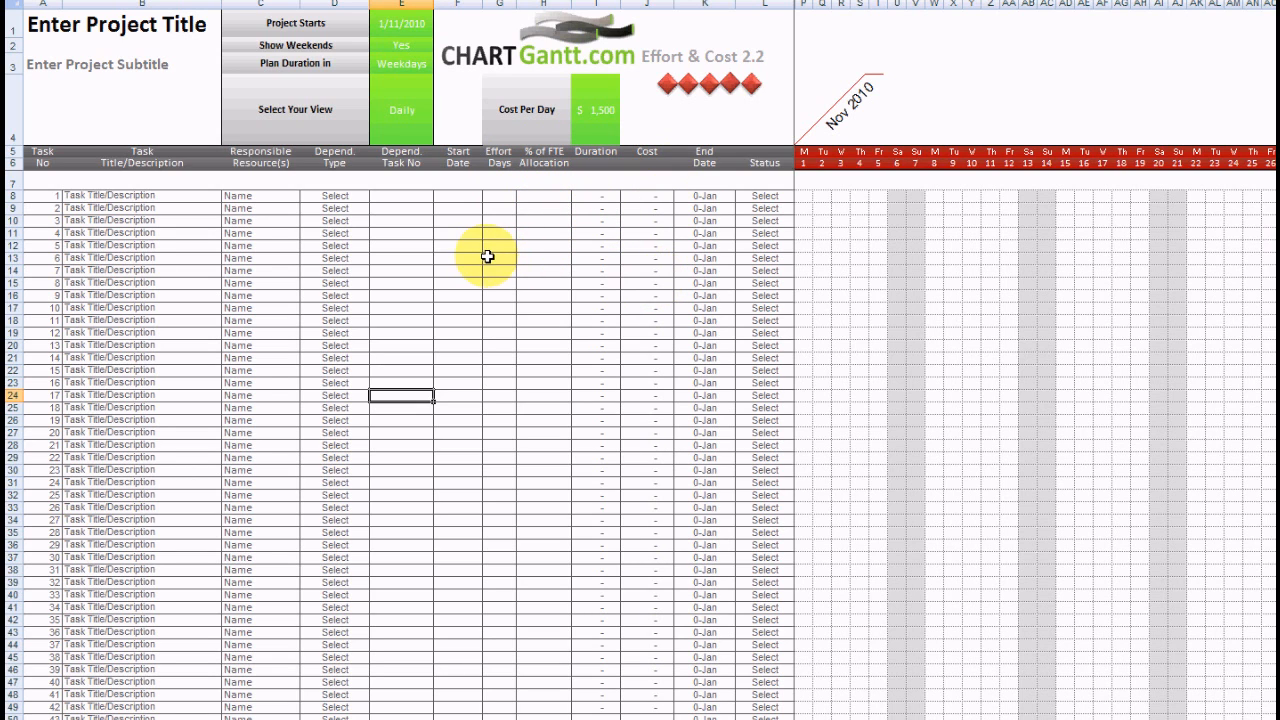
mouse_move(476, 248)
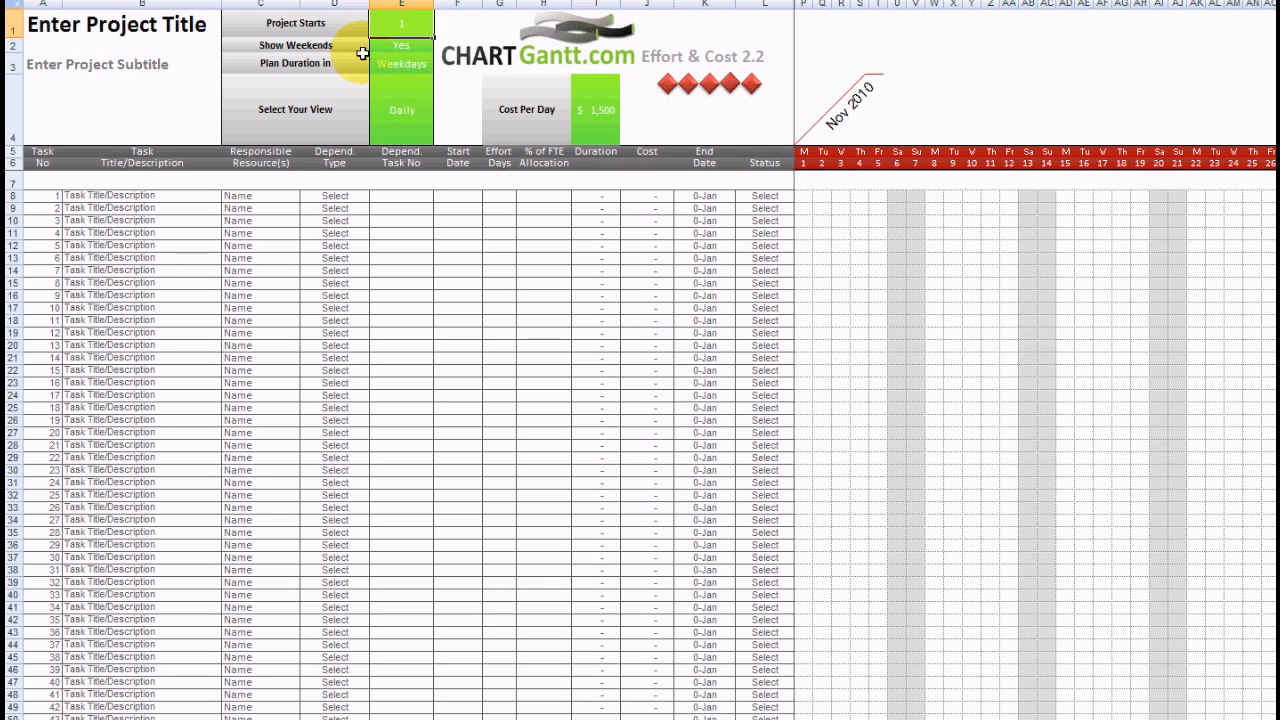
Set the project start date to November 2011 and keep durations planned in weekdays.
text(1/13/)
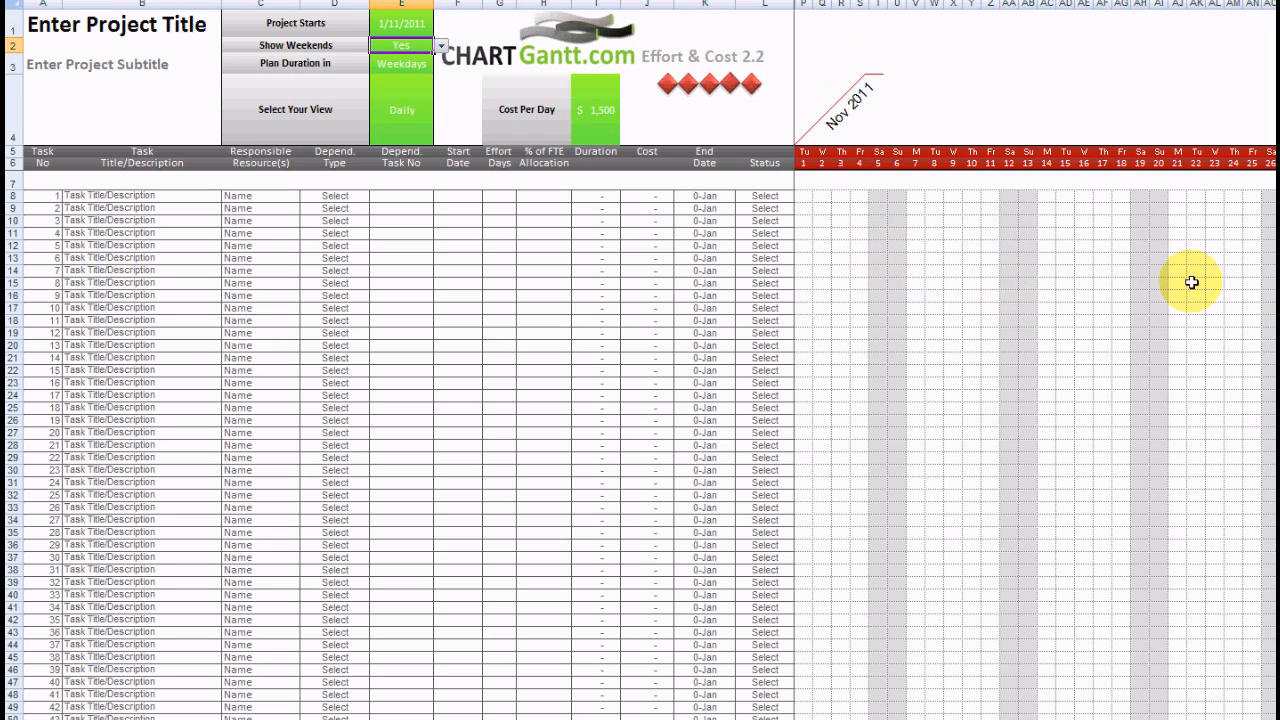
mouse_move(984, 376)
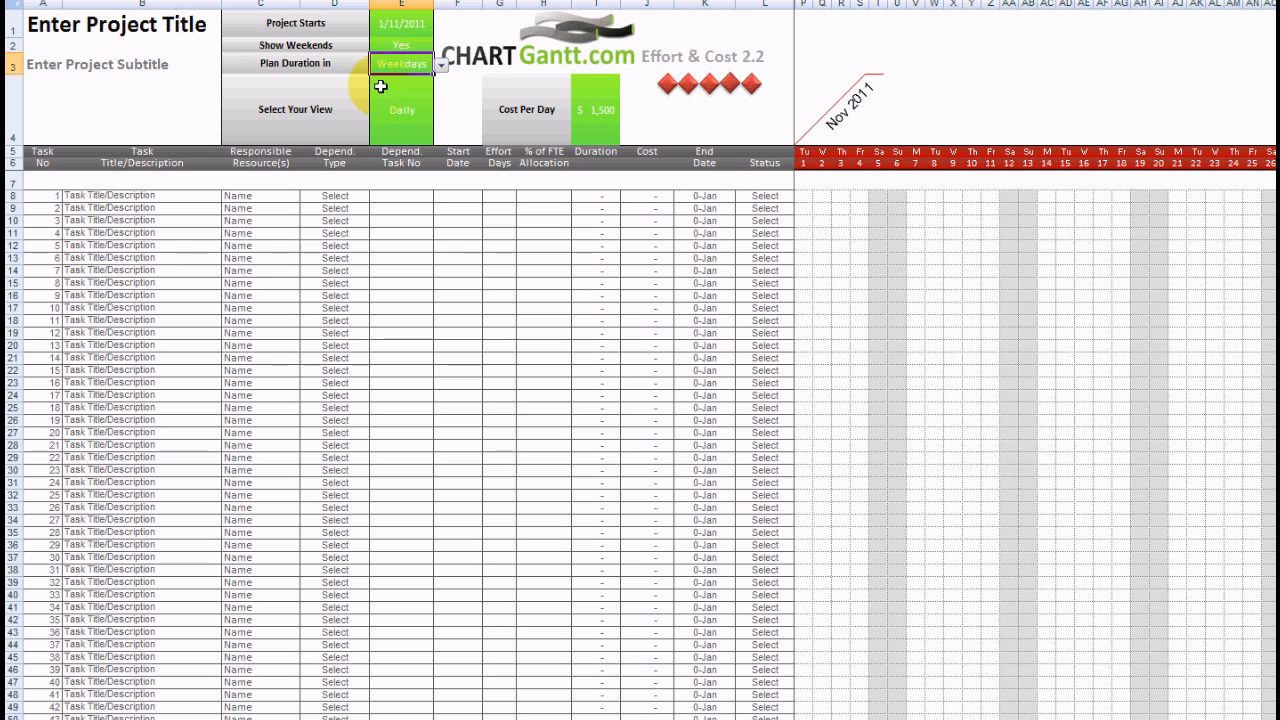
click(436, 64)
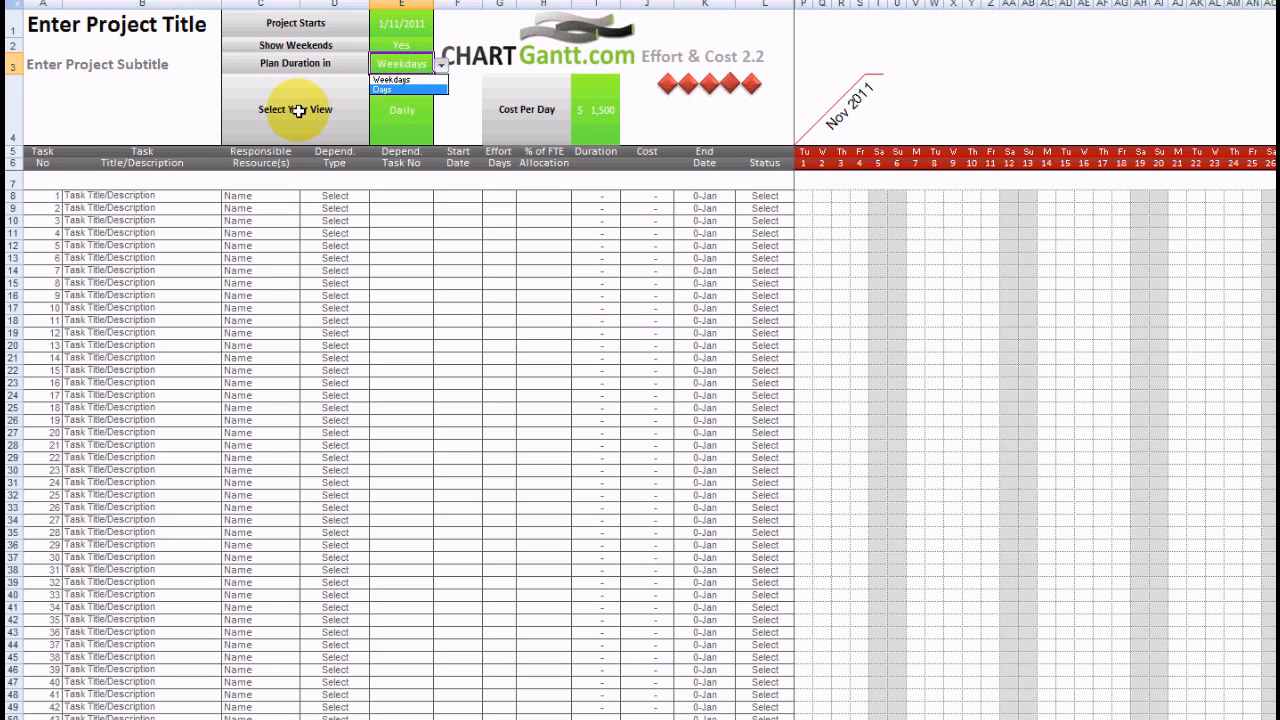
click(396, 80)
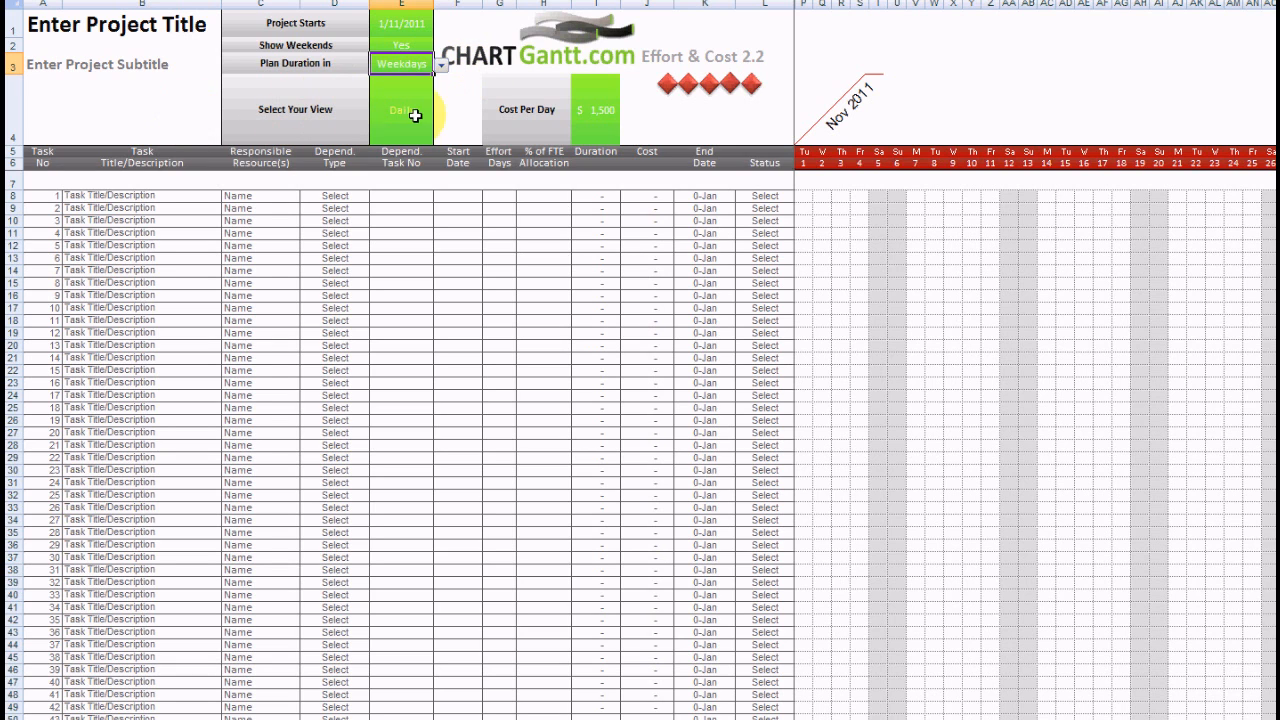
Try the Weekly and Monthly timeline views, then return the Gantt chart to Daily.
click(438, 138)
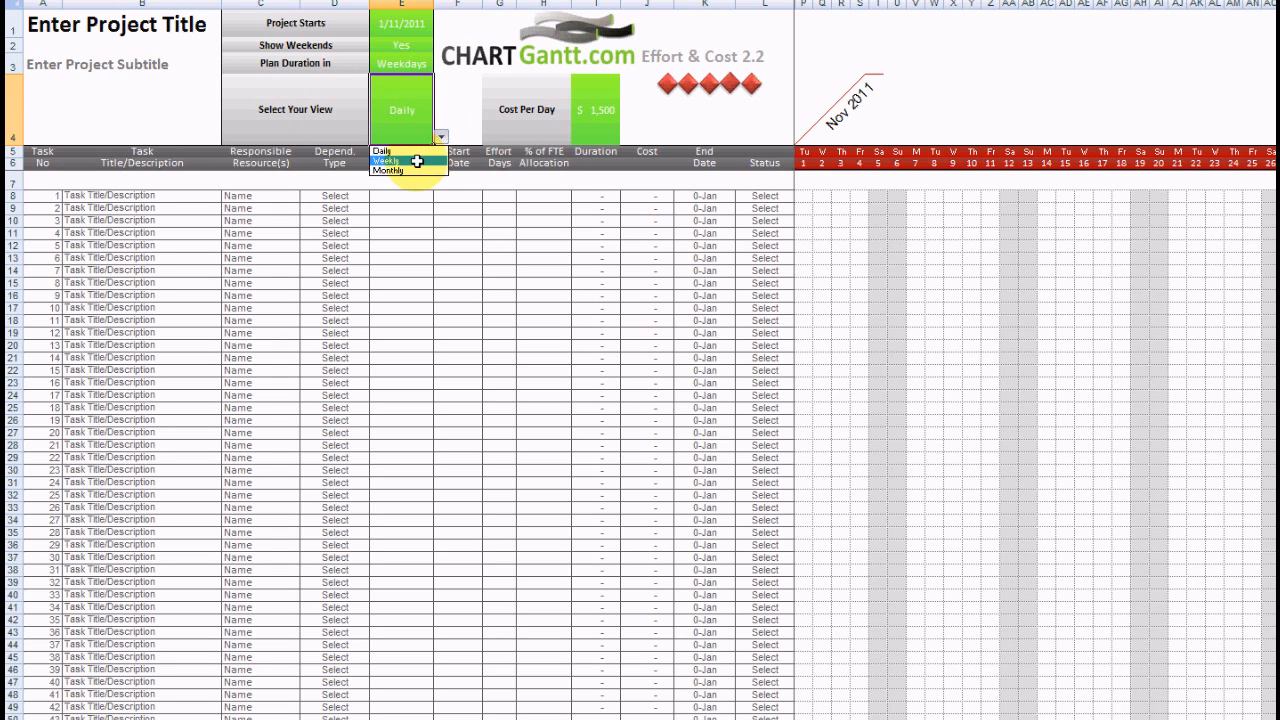
click(384, 158)
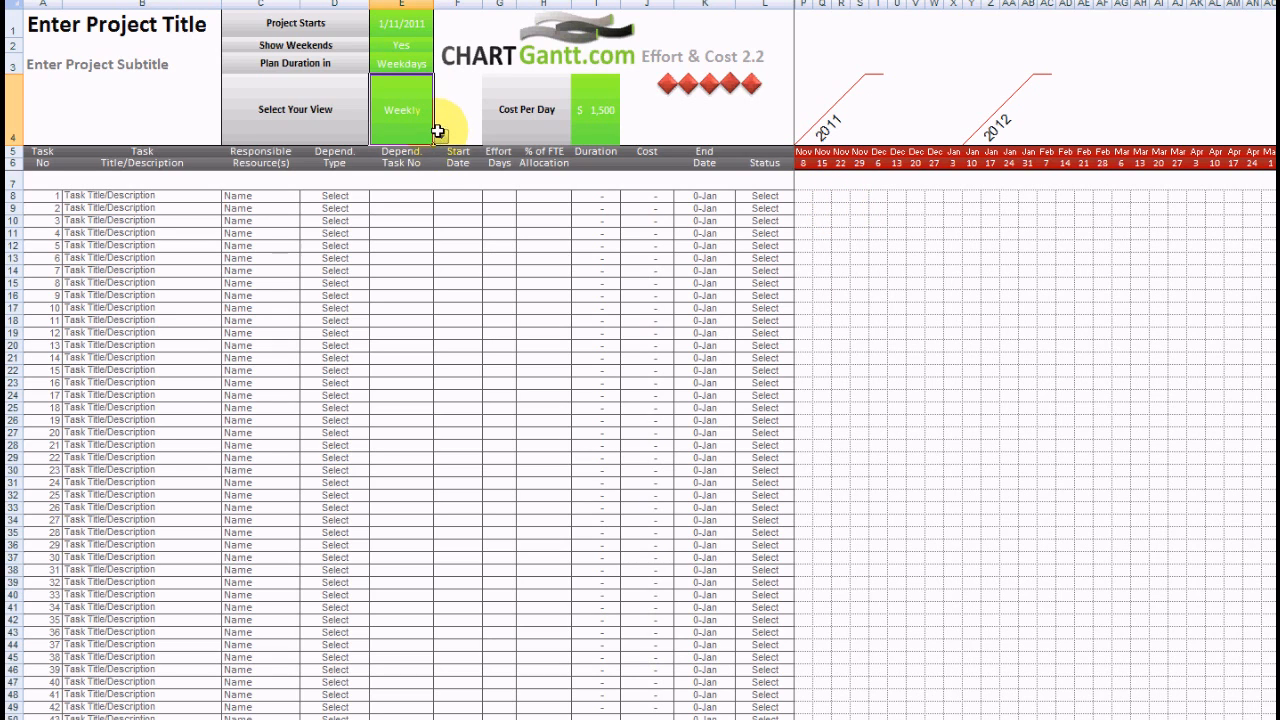
click(402, 110)
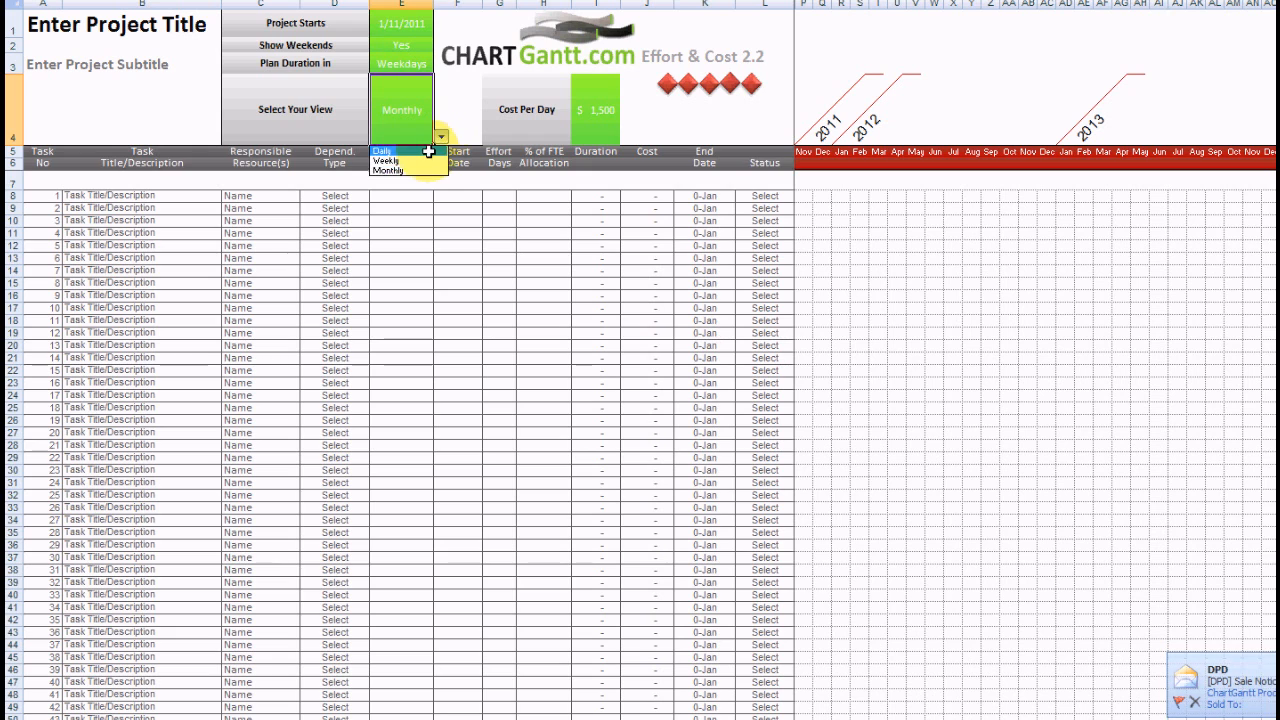
click(388, 152)
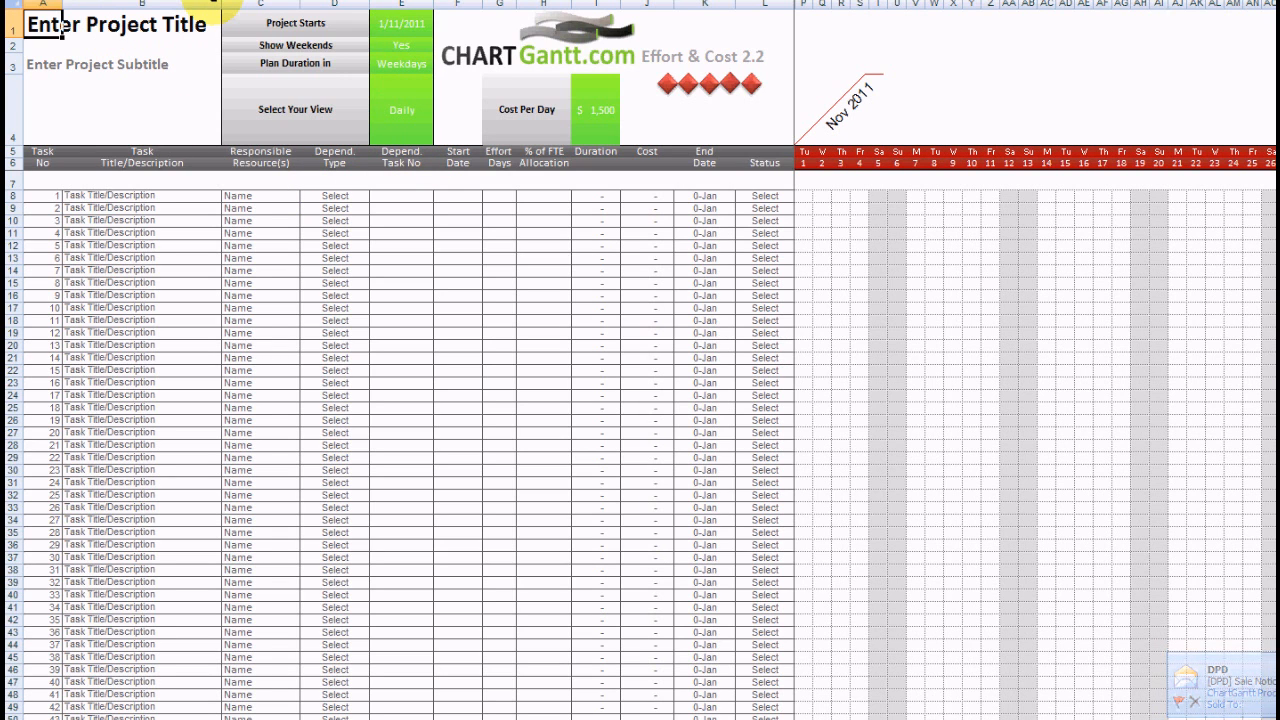
Retitle the project 'Project' and name the task rows Task 1 through Task 18.
text(Project)
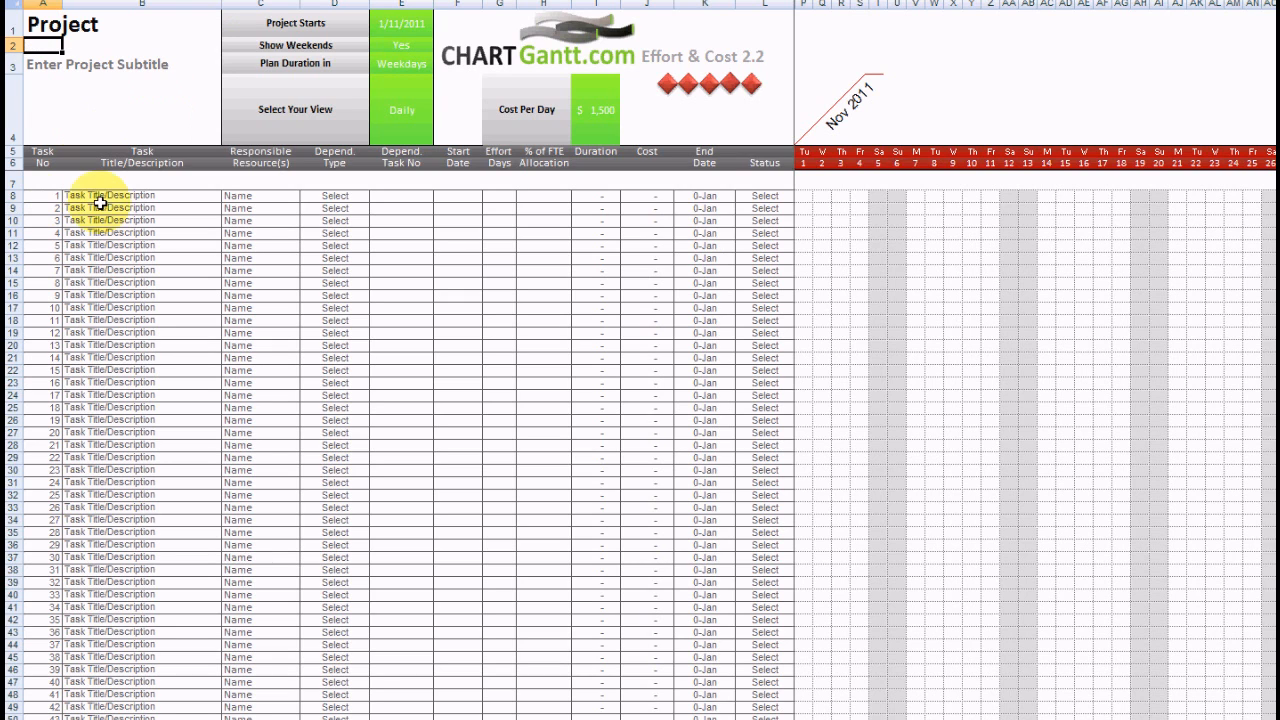
click(108, 192)
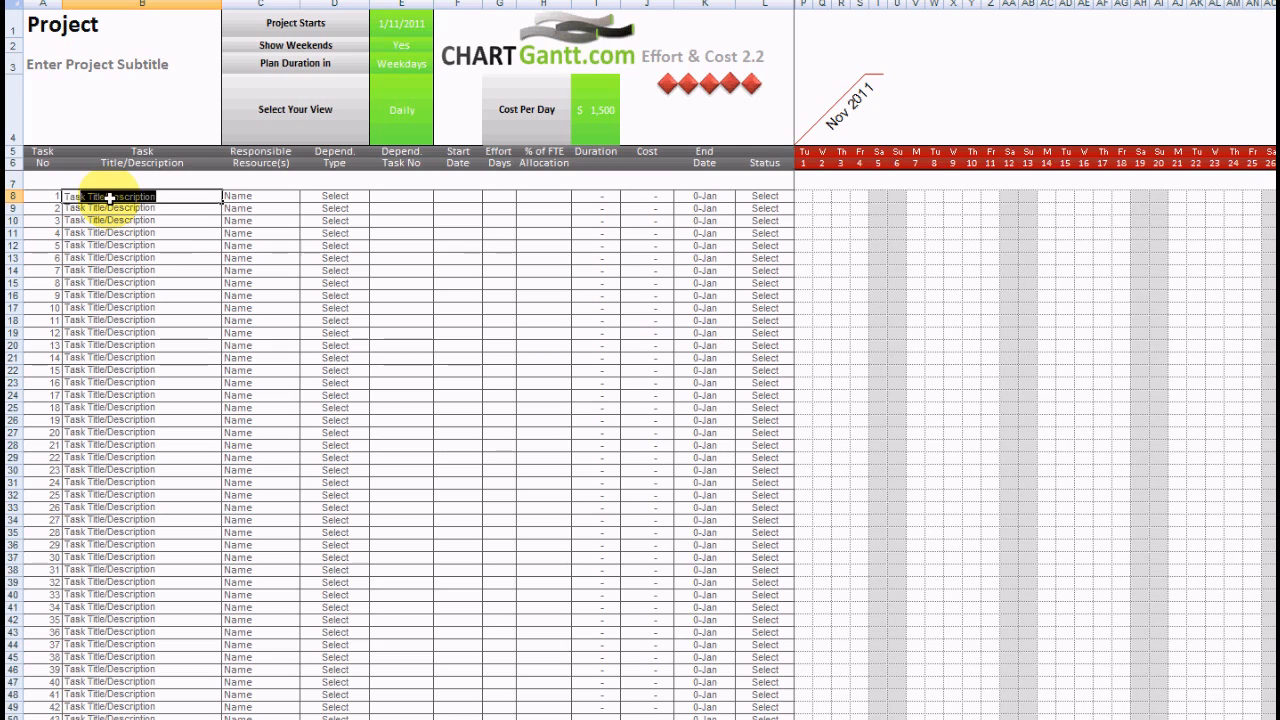
text(Task 1)
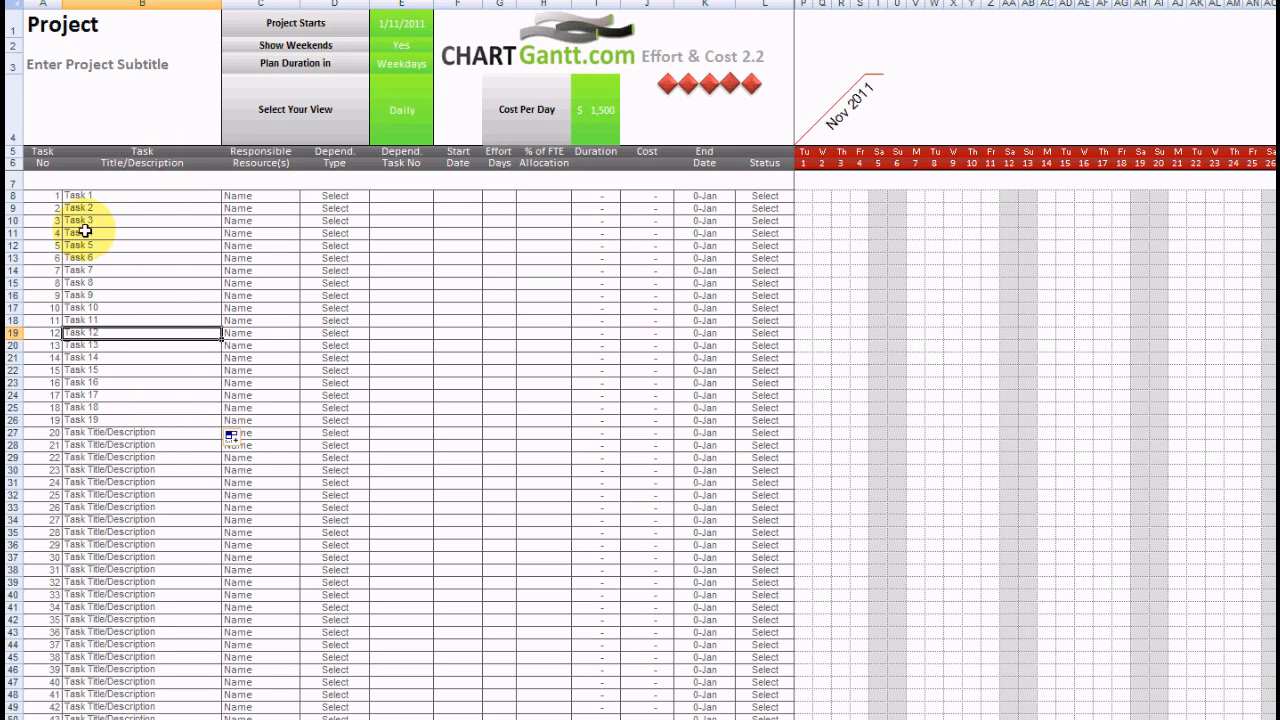
mouse_move(510, 216)
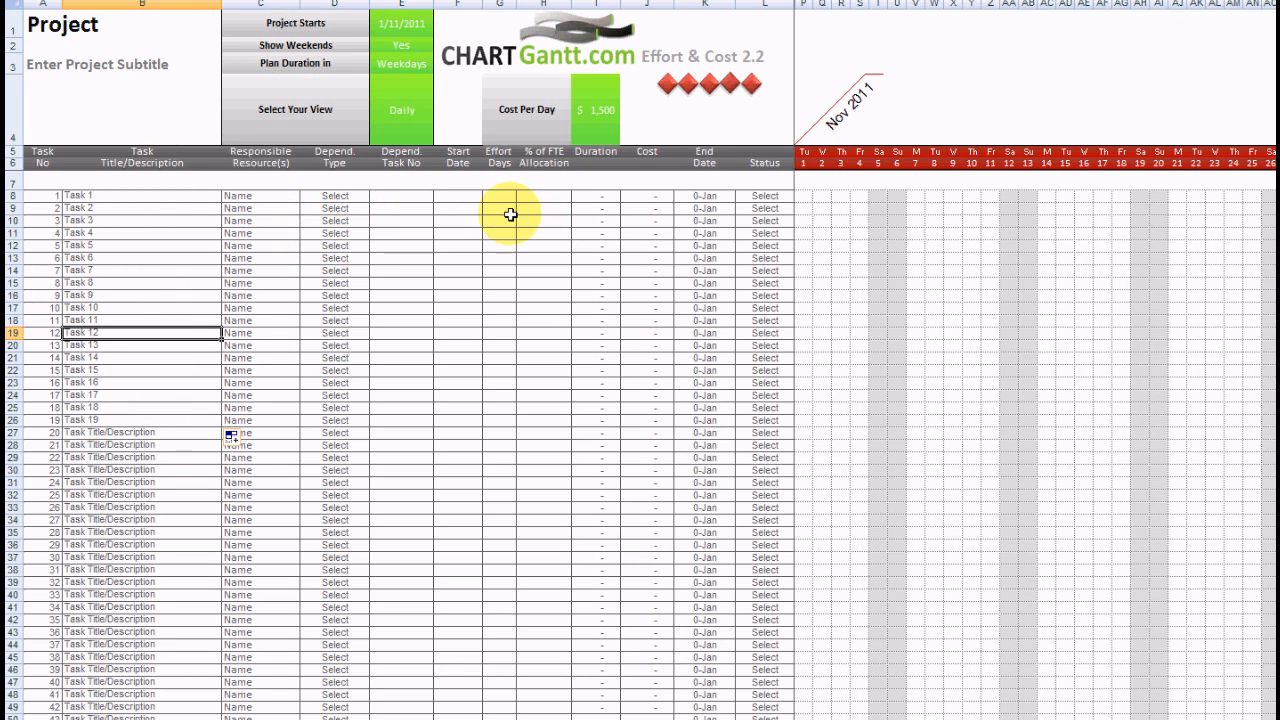
mouse_move(452, 206)
text(=E1)
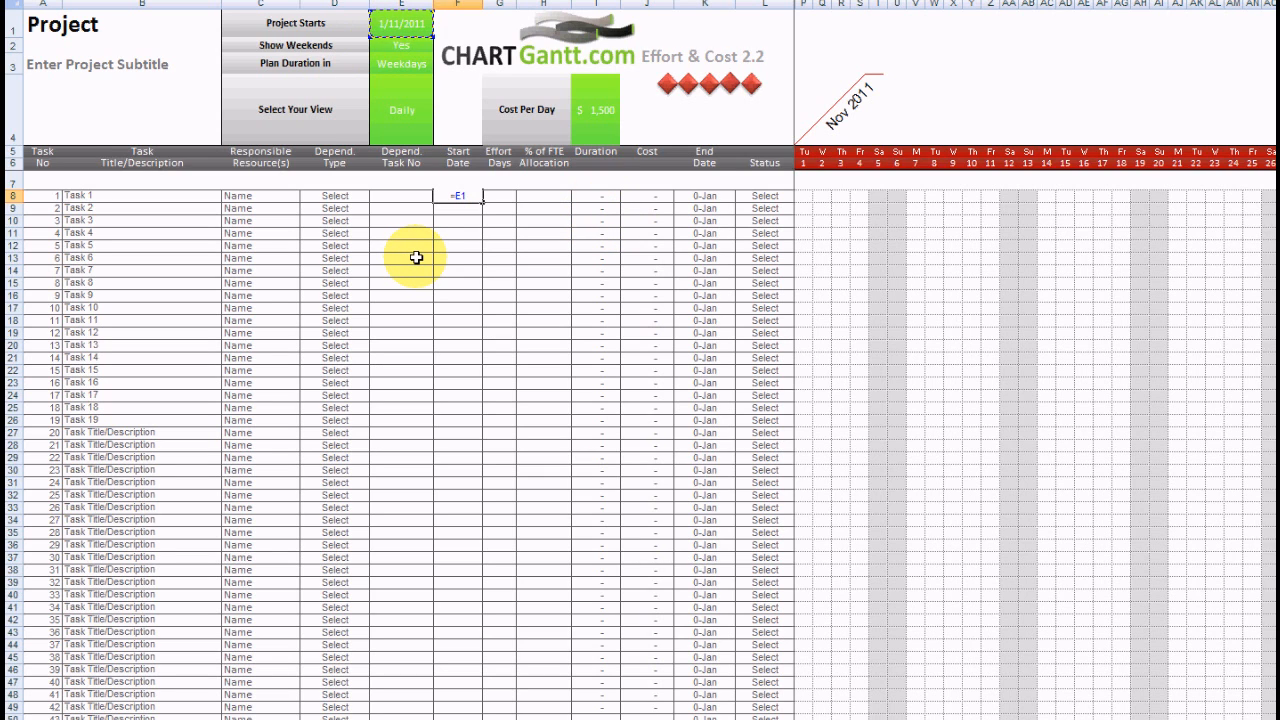
Give Task 1 a 2-Nov start, 5 effort days and 25% allocation, yielding 20 days and 7,500 cost.
key(Enter)
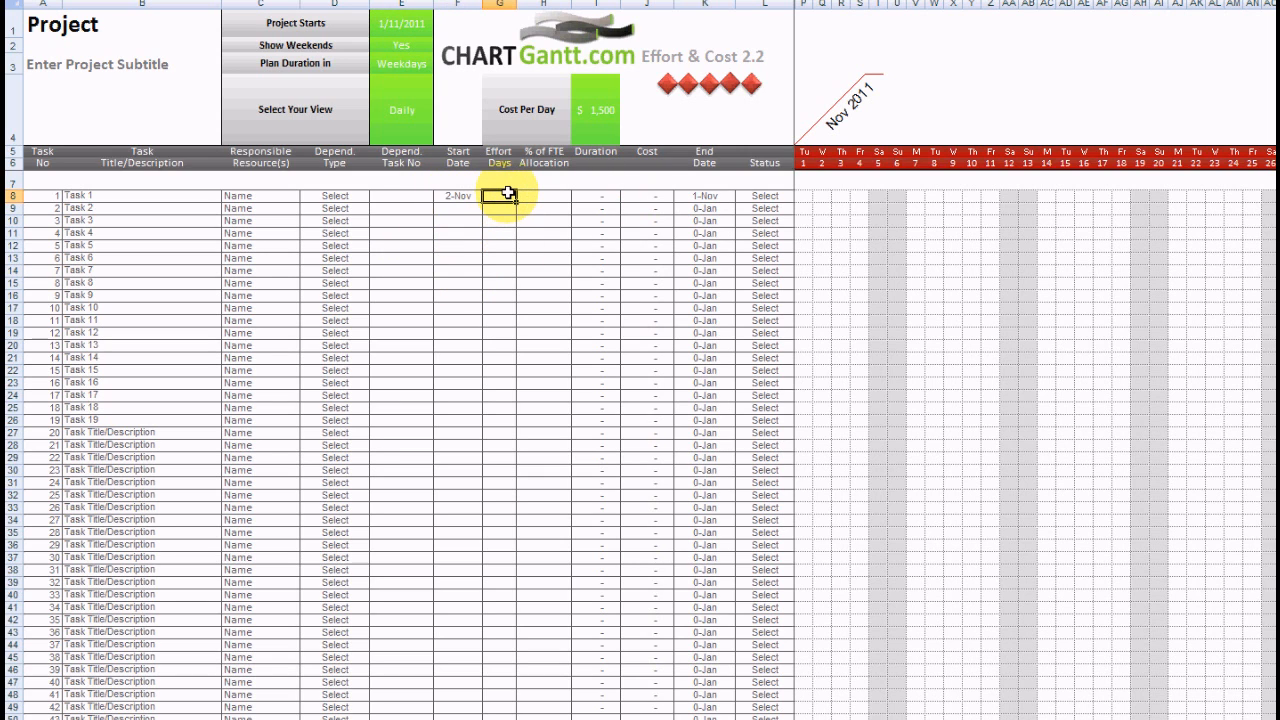
text(5.5)
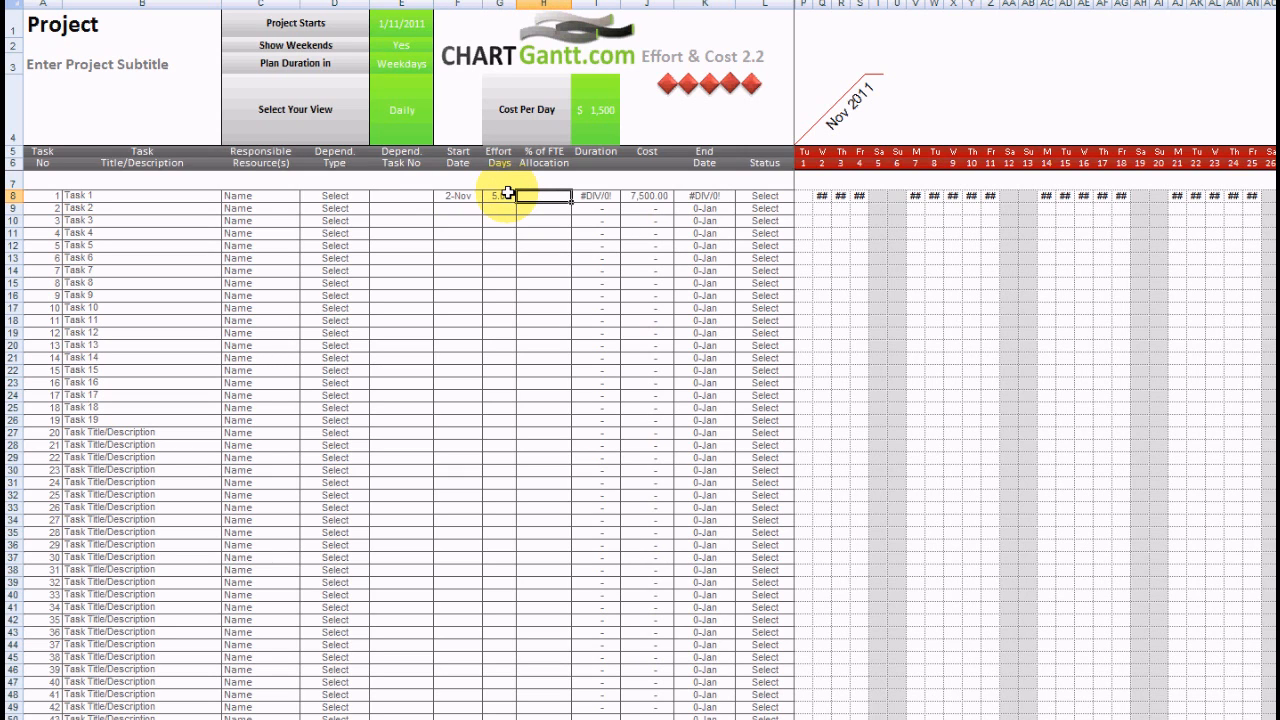
text(2%)
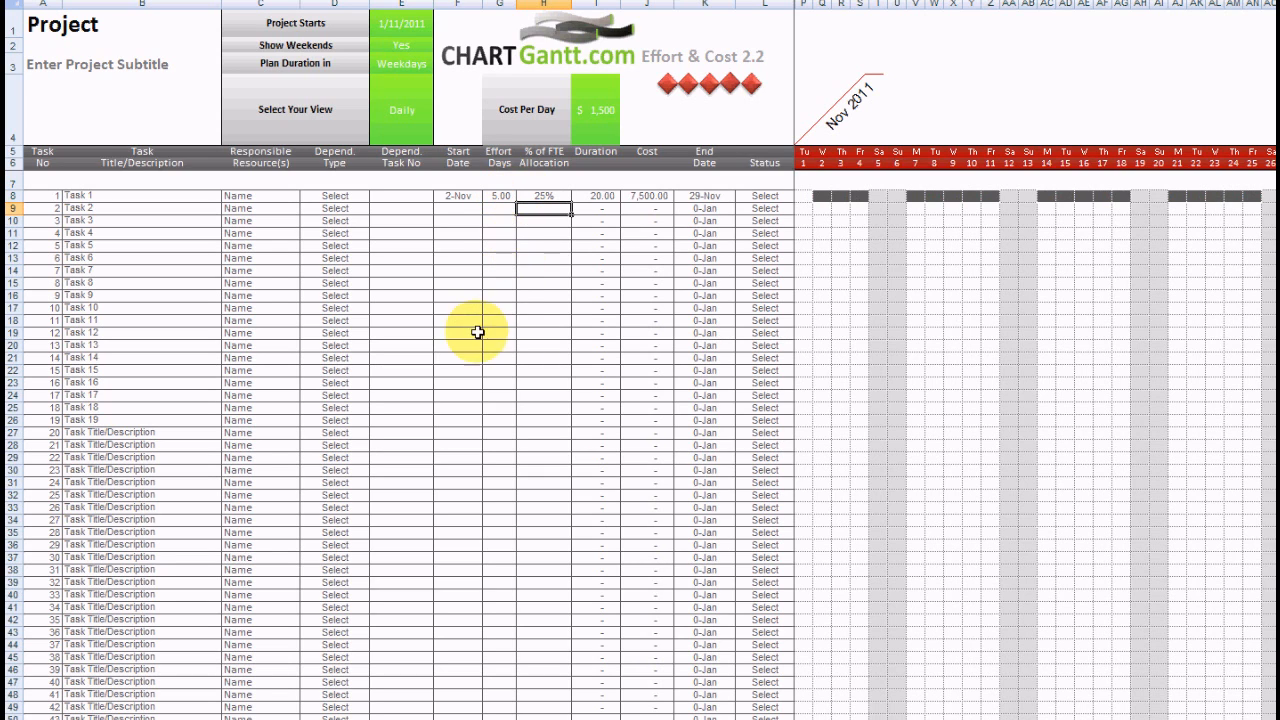
click(500, 196)
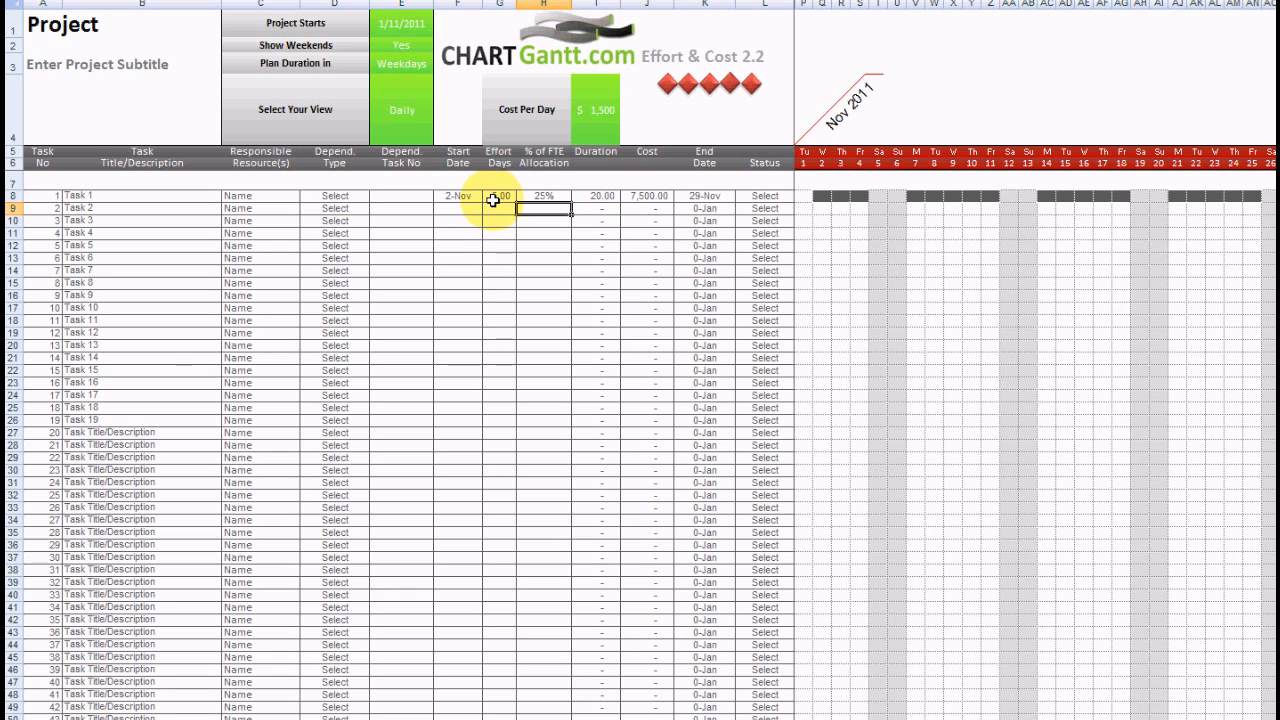
click(542, 196)
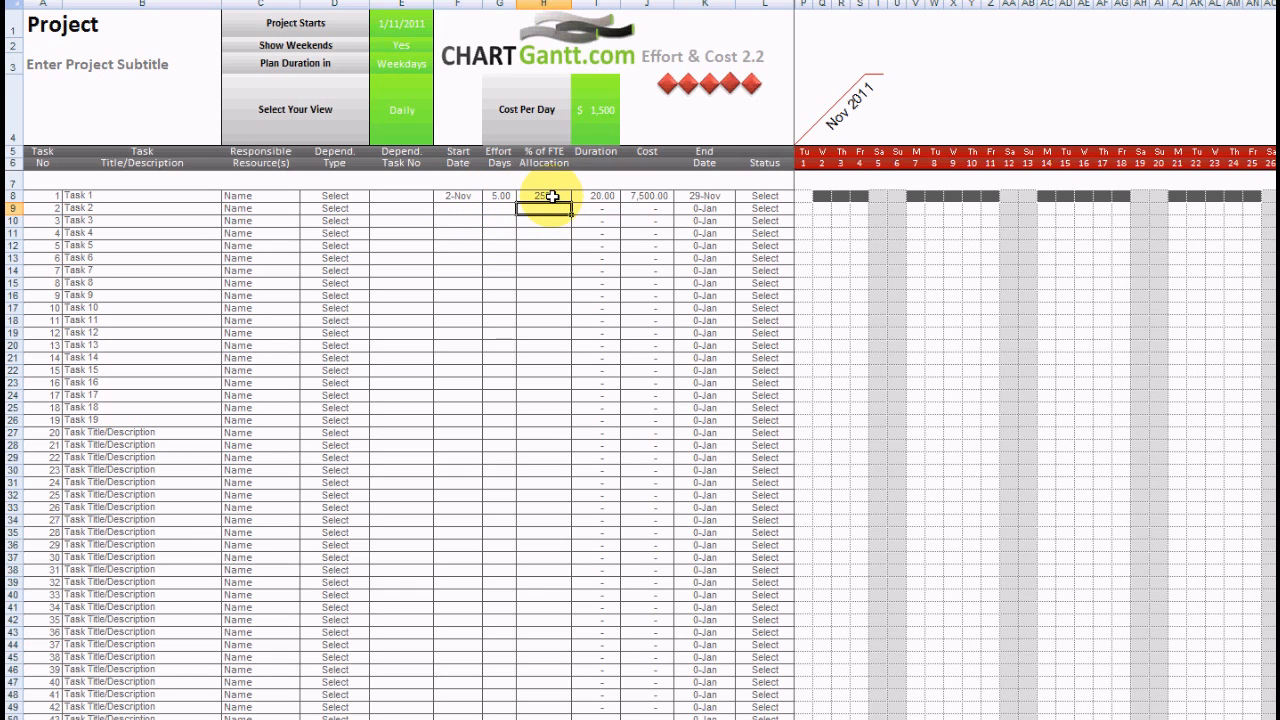
mouse_move(452, 100)
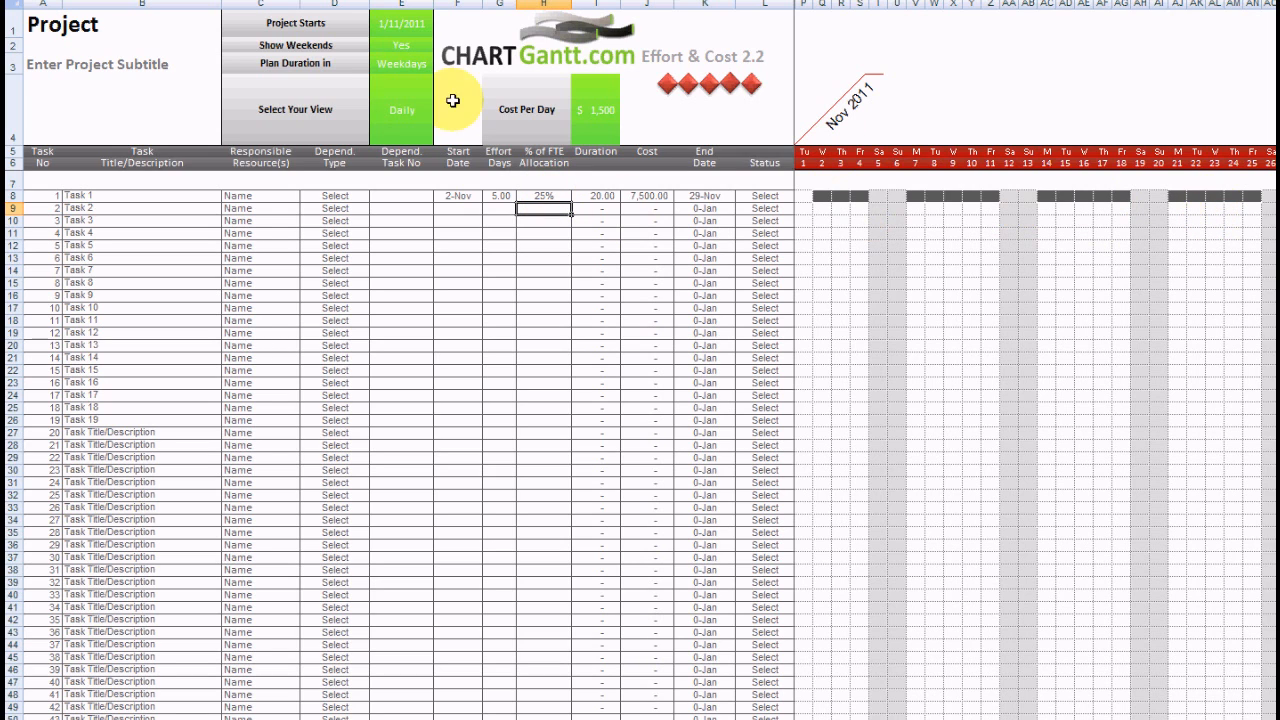
Switch the Gantt timeline to the Weekly view.
click(402, 108)
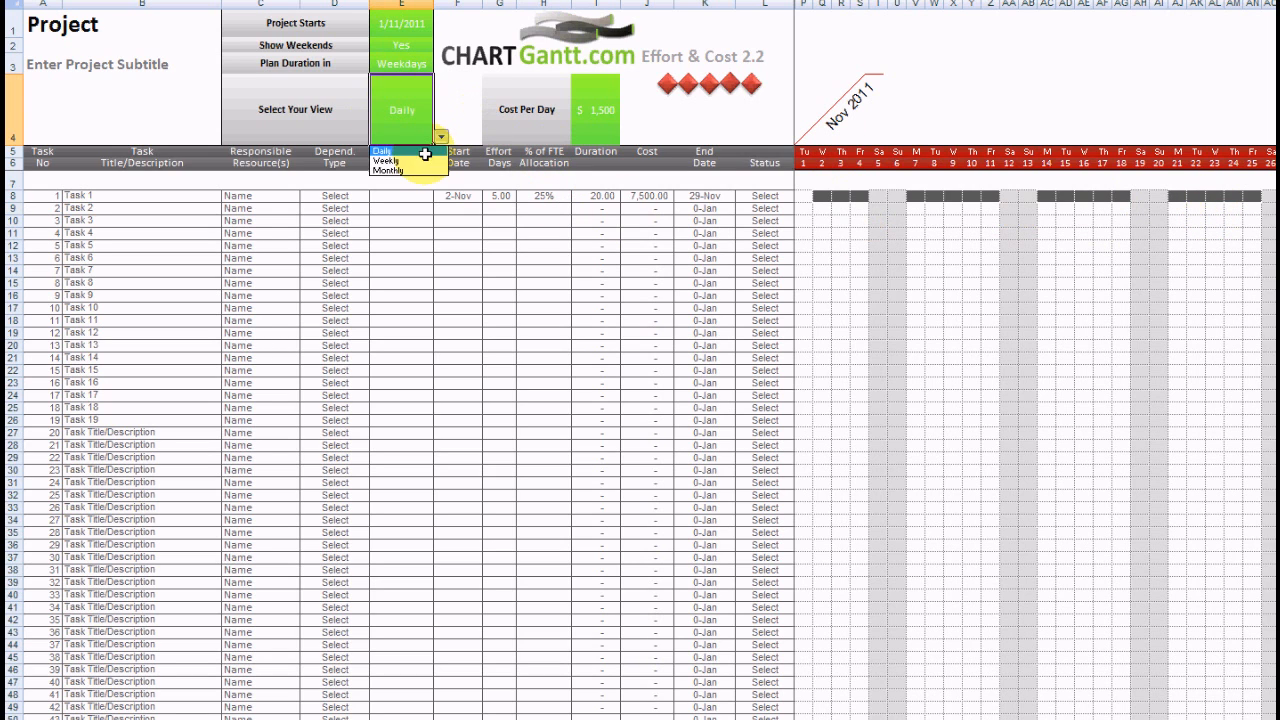
click(388, 162)
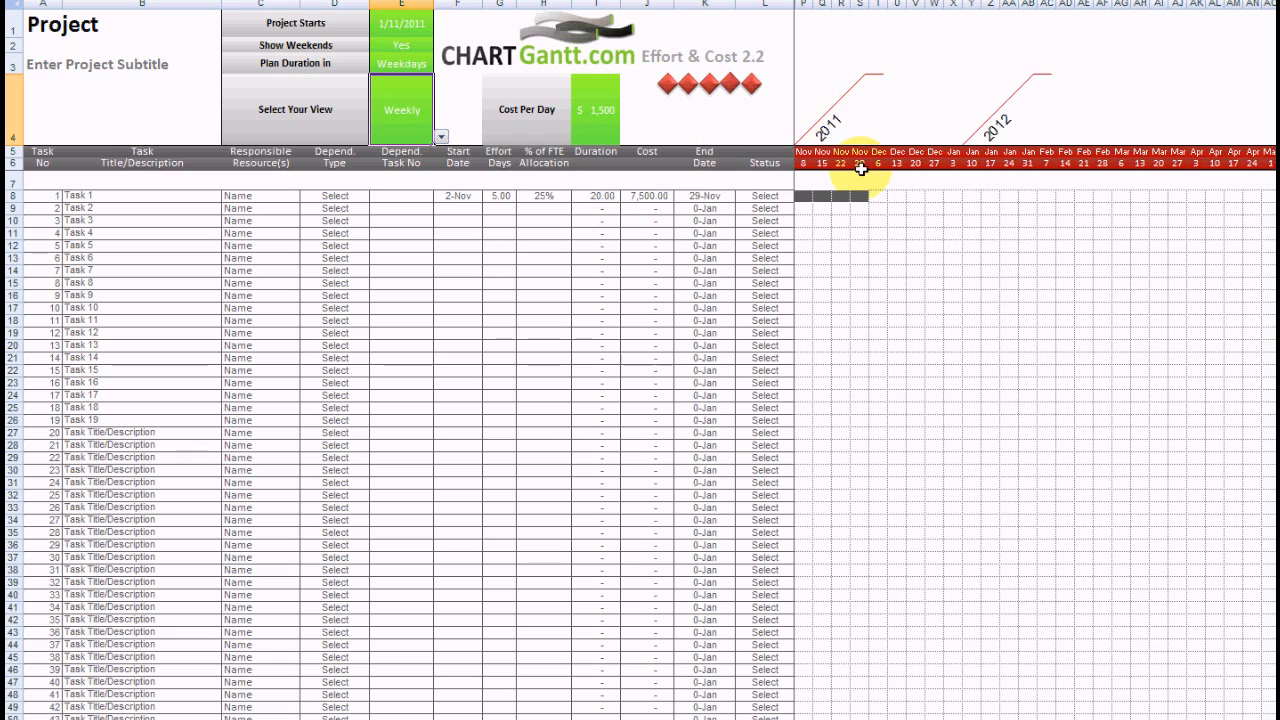
mouse_move(888, 180)
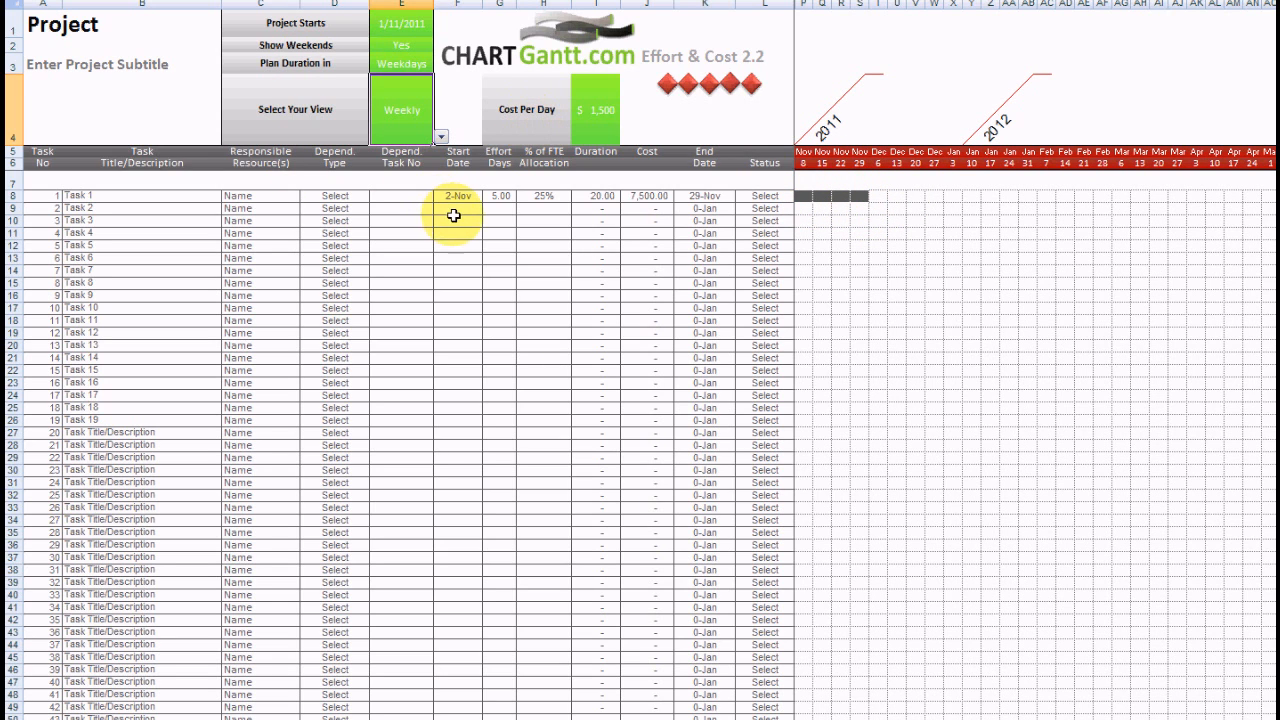
Copy Task 1's 2-Nov start, 5 effort days and 25% allocation down through Task 18.
click(458, 208)
text(2-Nov)
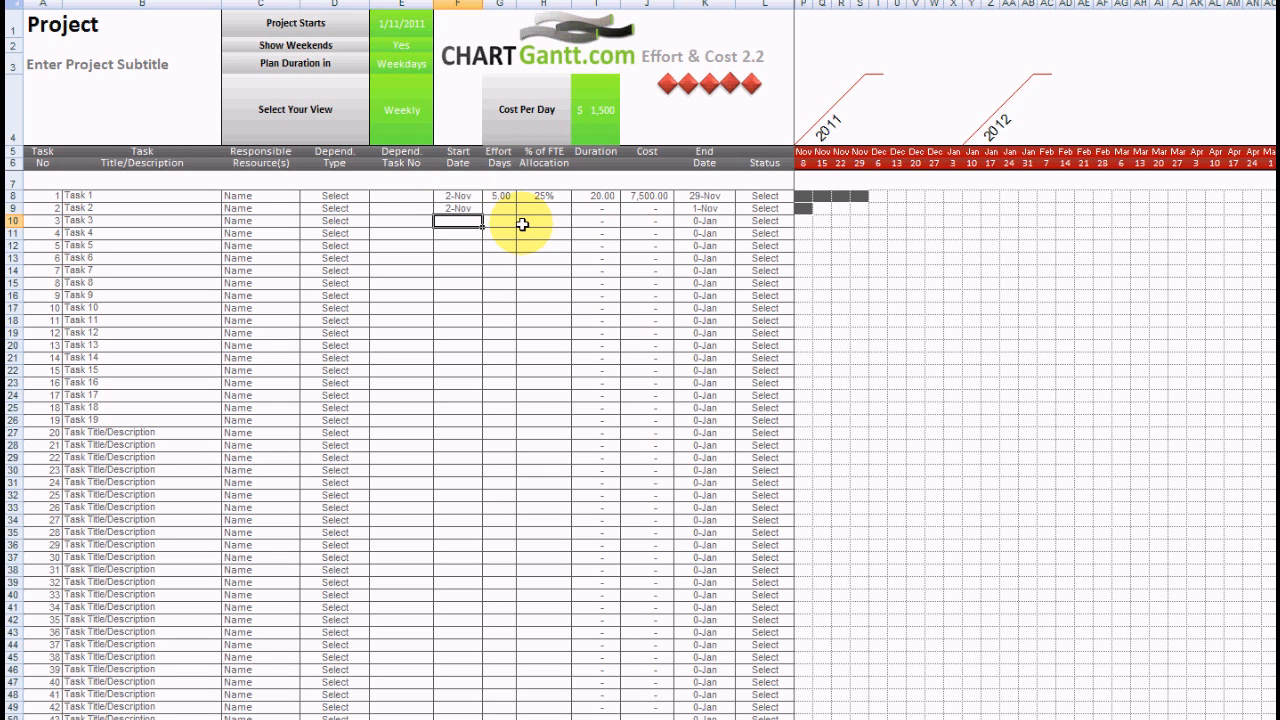
click(458, 208)
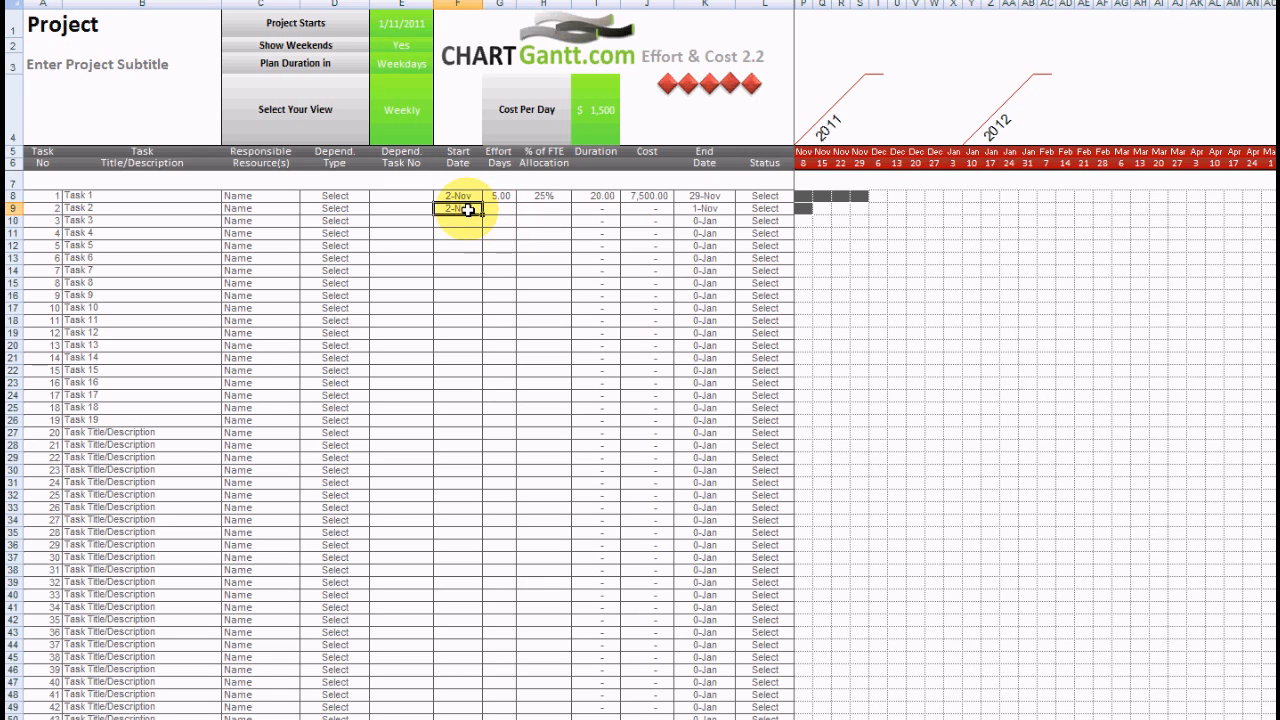
click(498, 196)
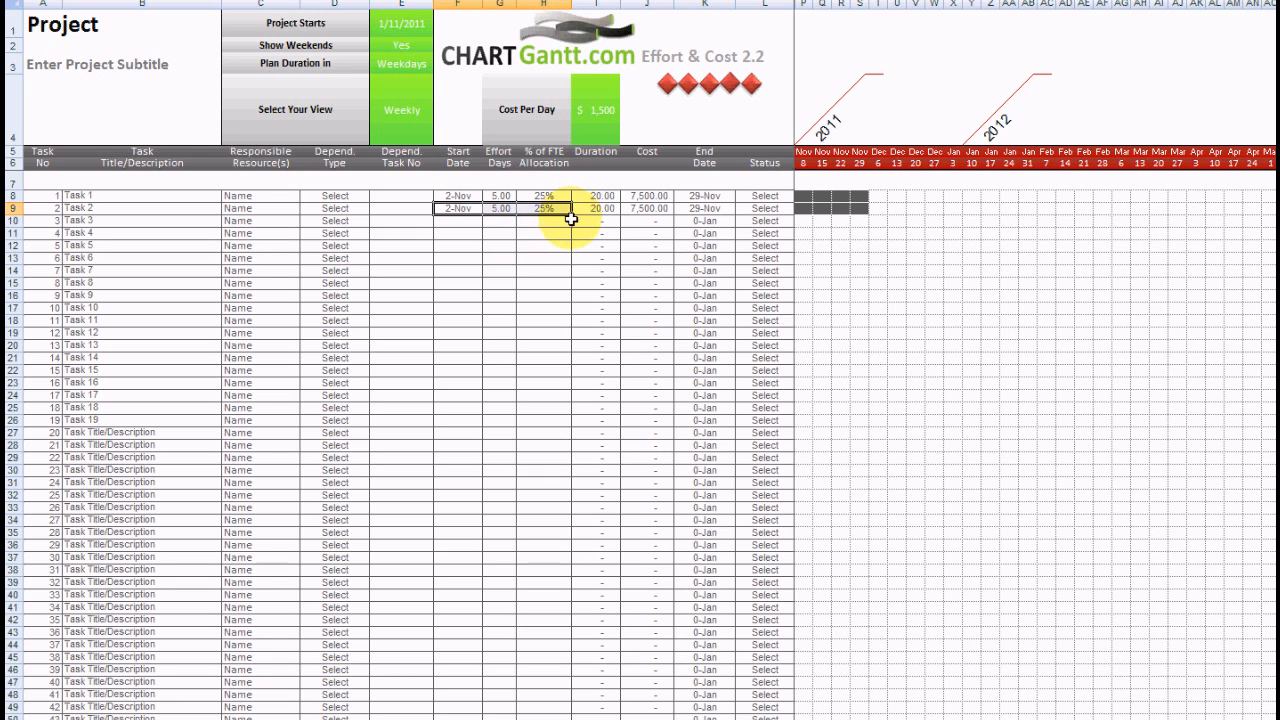
drag(570, 208, 556, 420)
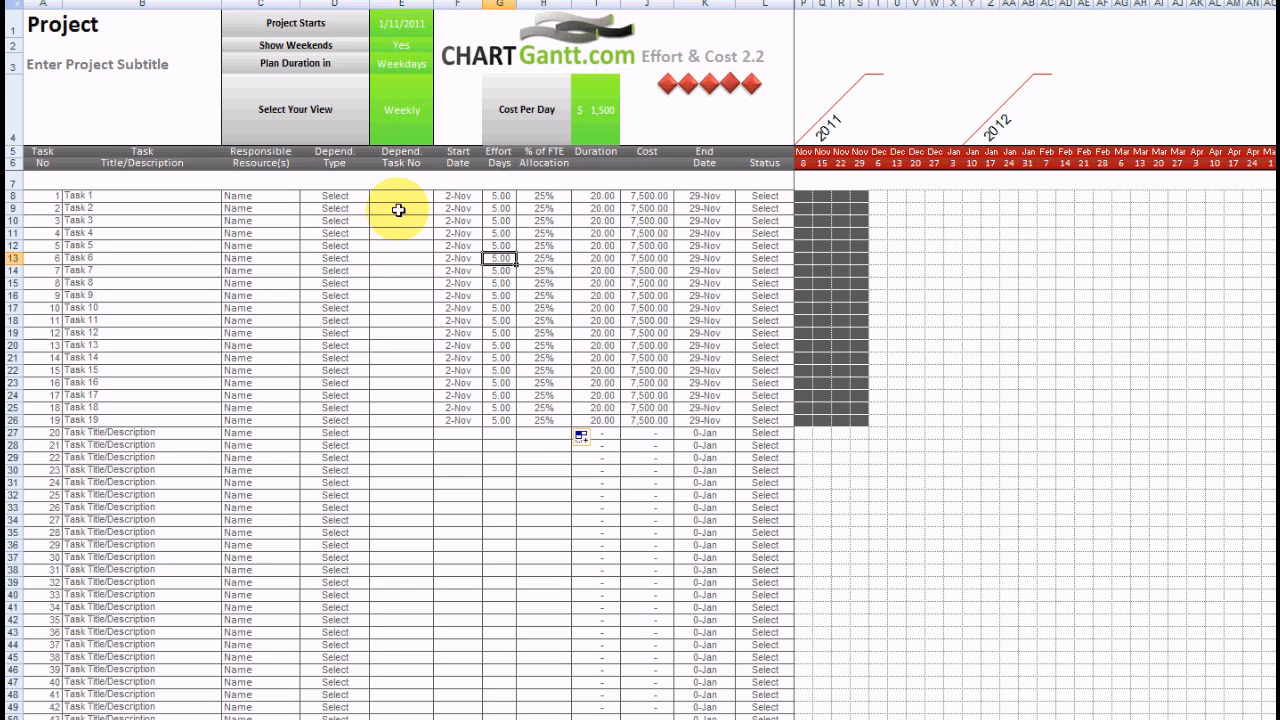
click(404, 220)
text(1)
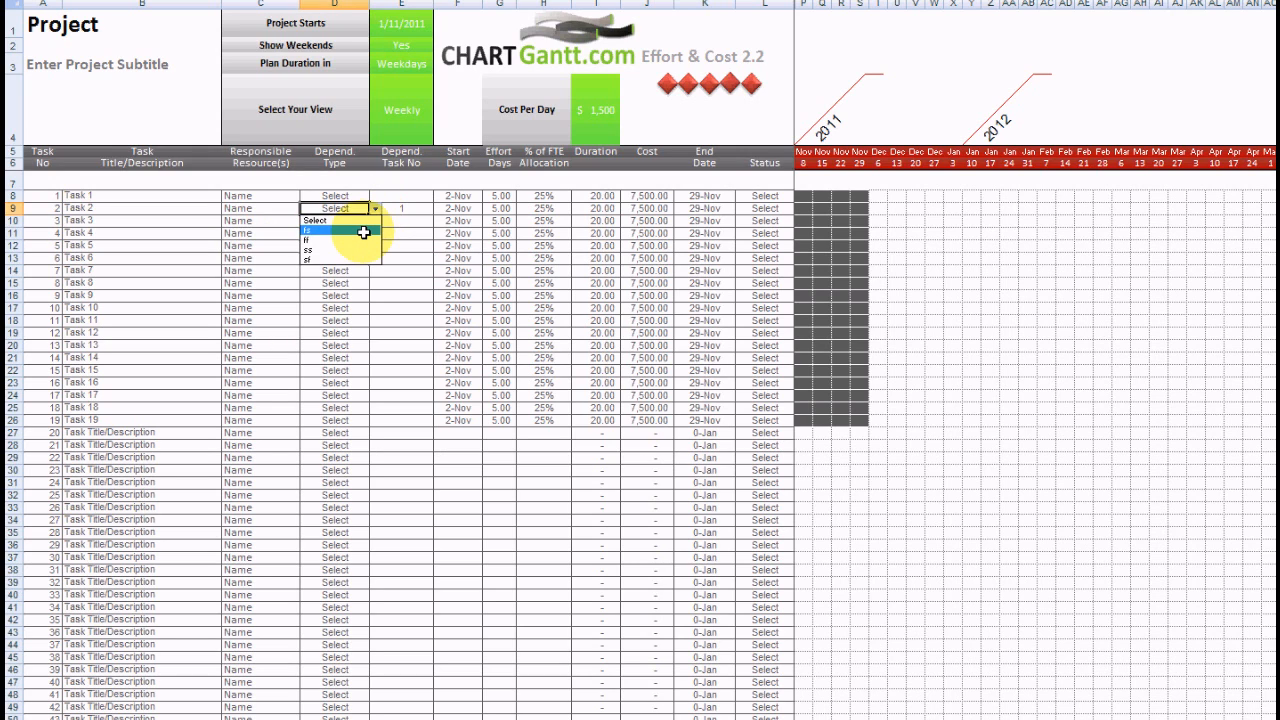
Make Tasks 2–18 finish-start dependent on the preceding task so the bars cascade.
click(312, 232)
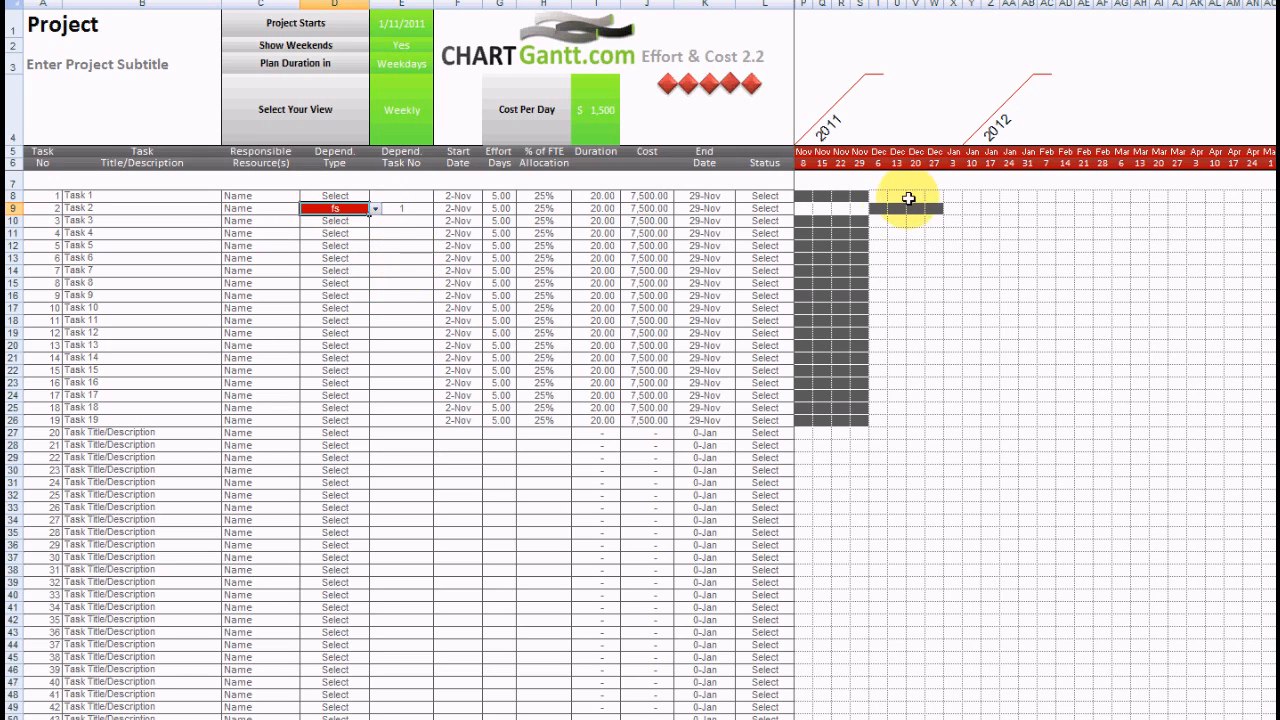
mouse_move(280, 218)
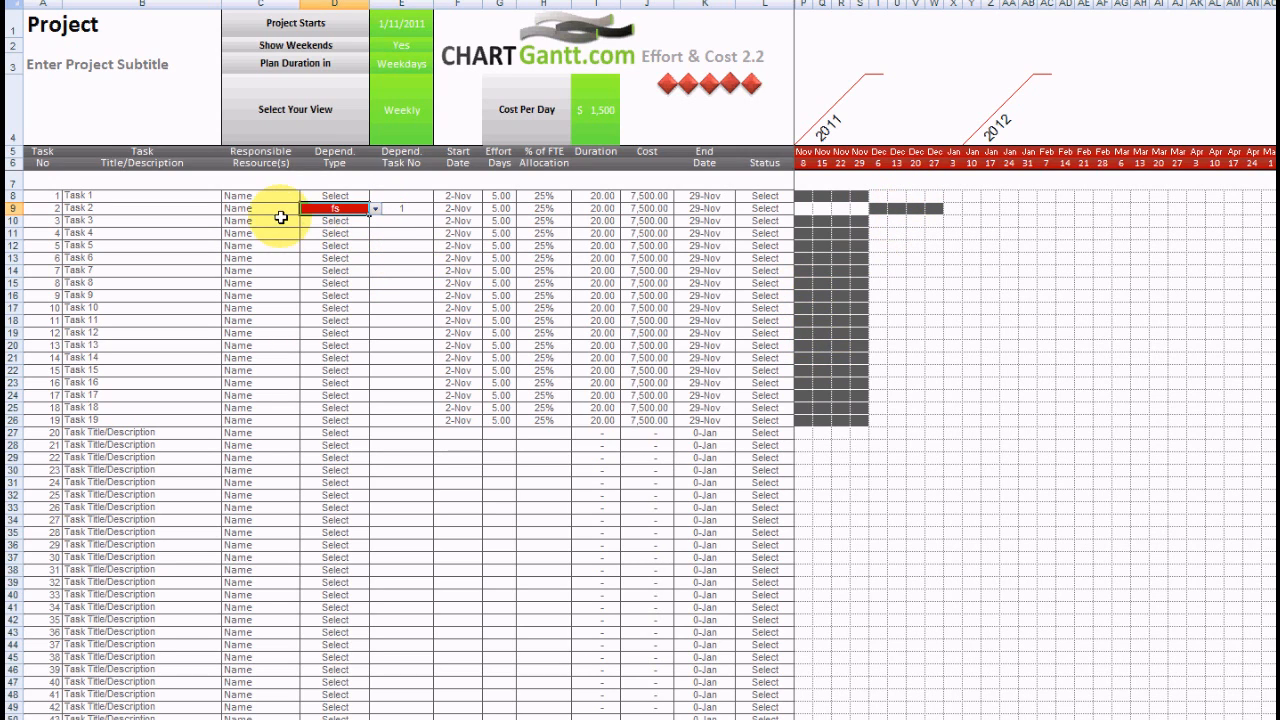
click(402, 208)
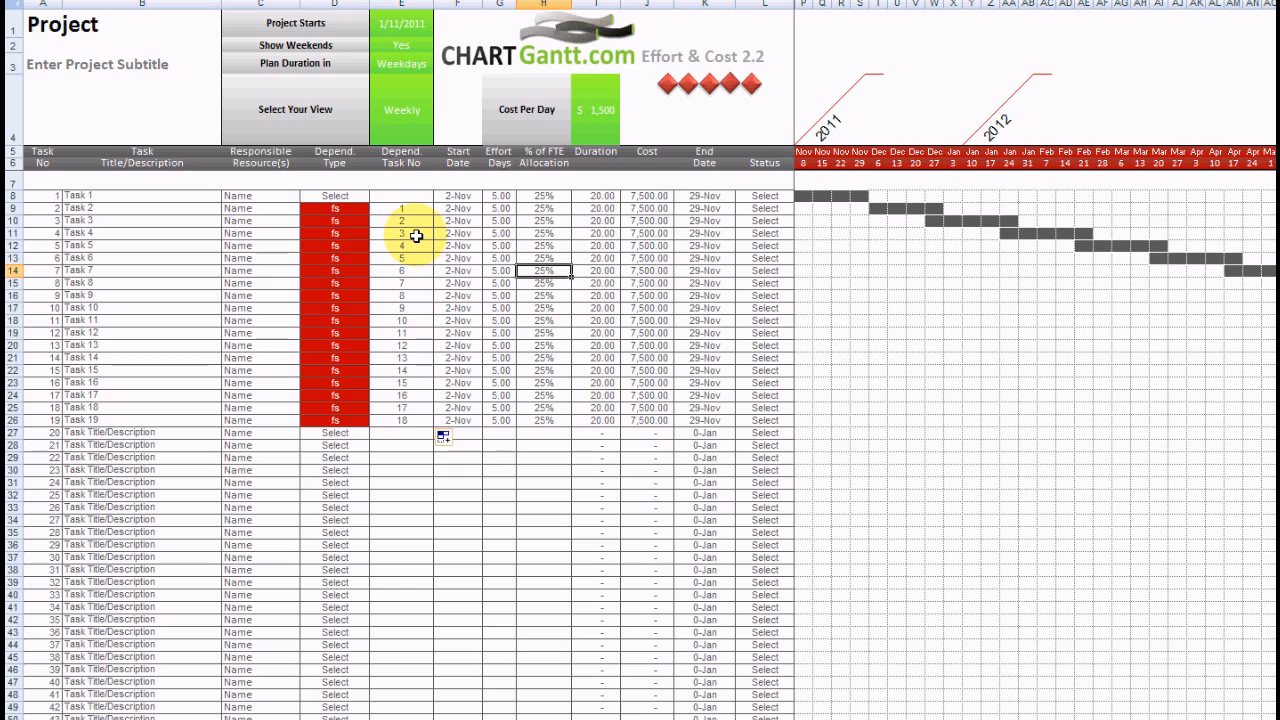
mouse_move(470, 198)
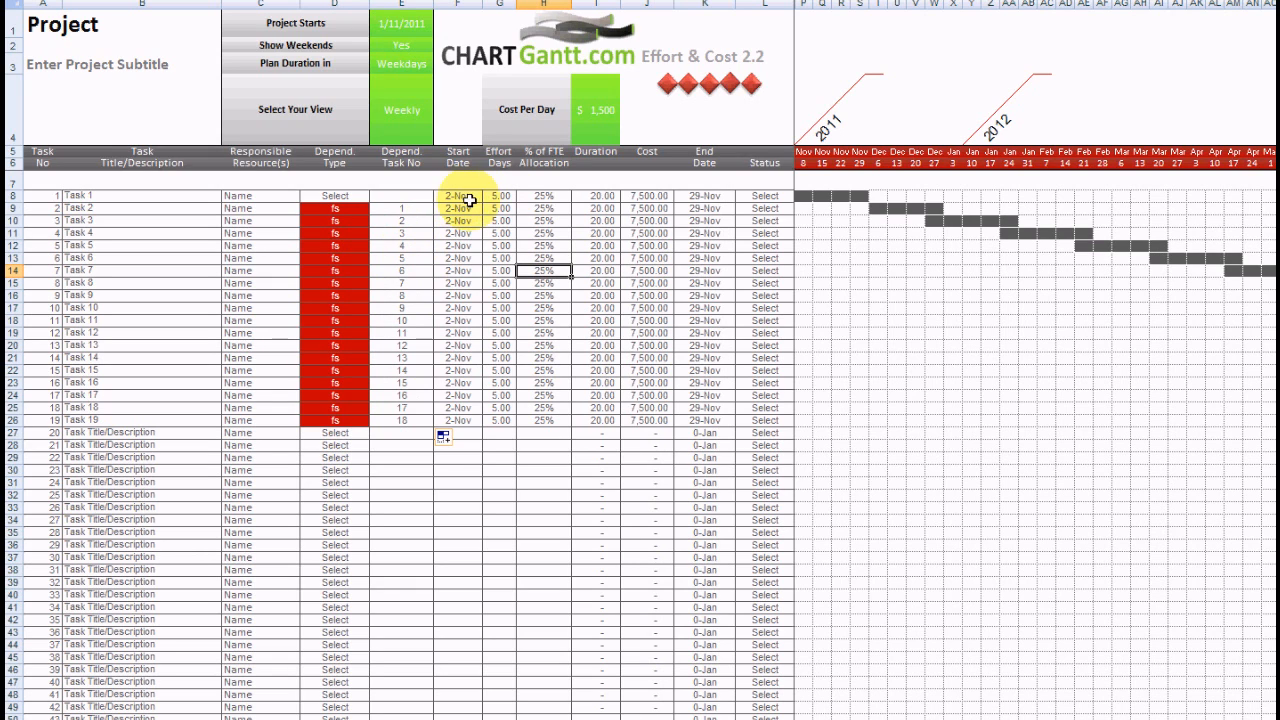
click(544, 196)
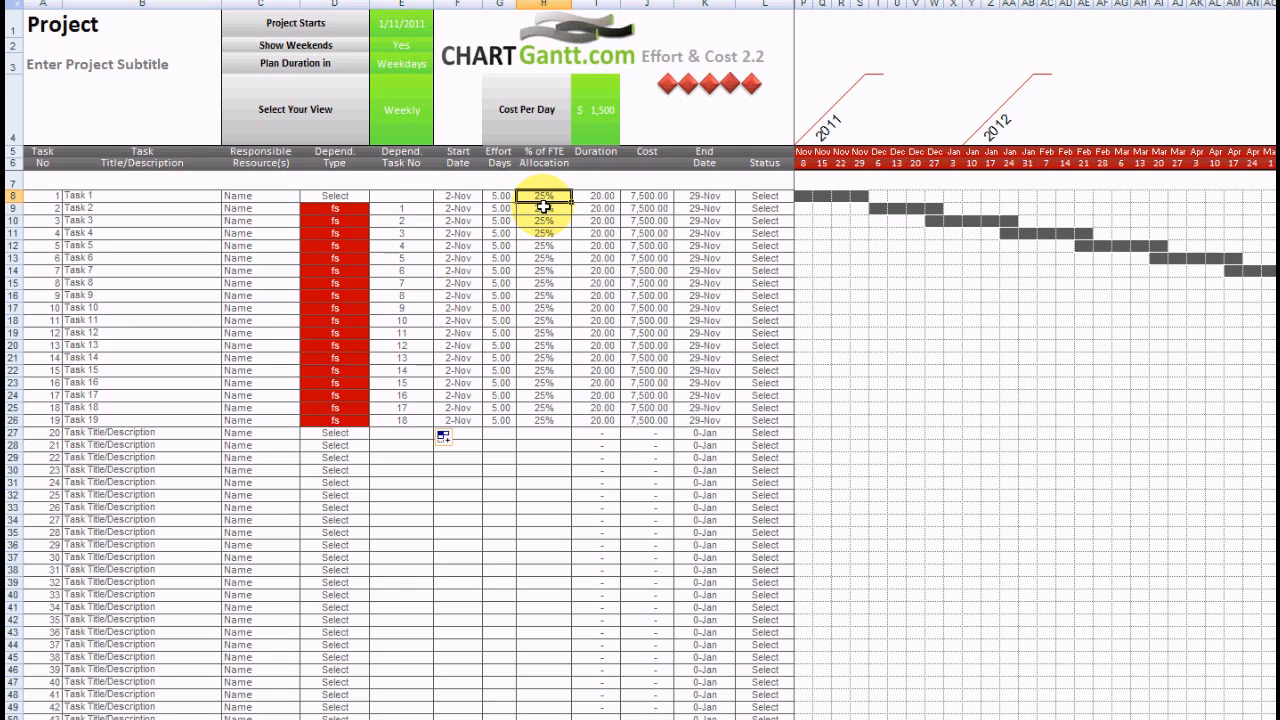
Set every task's FTE allocation to 90%, shortening durations to 5.56 days.
text(90%)
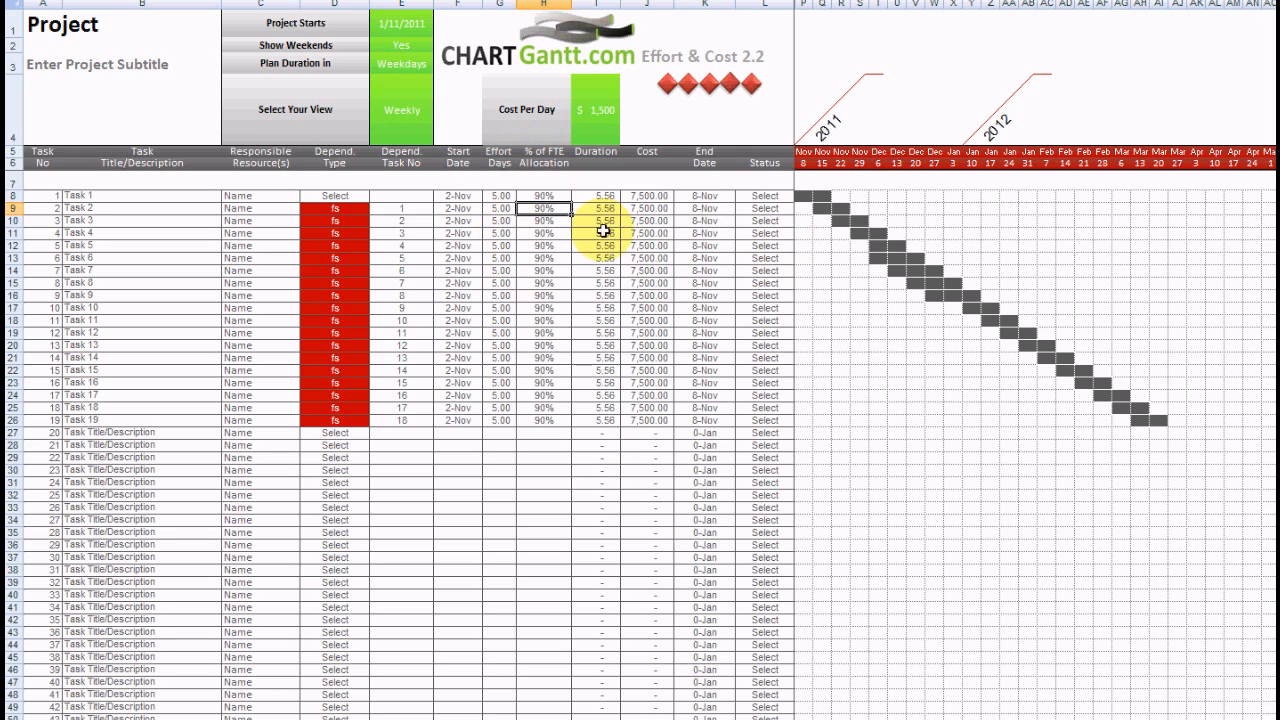
mouse_move(974, 362)
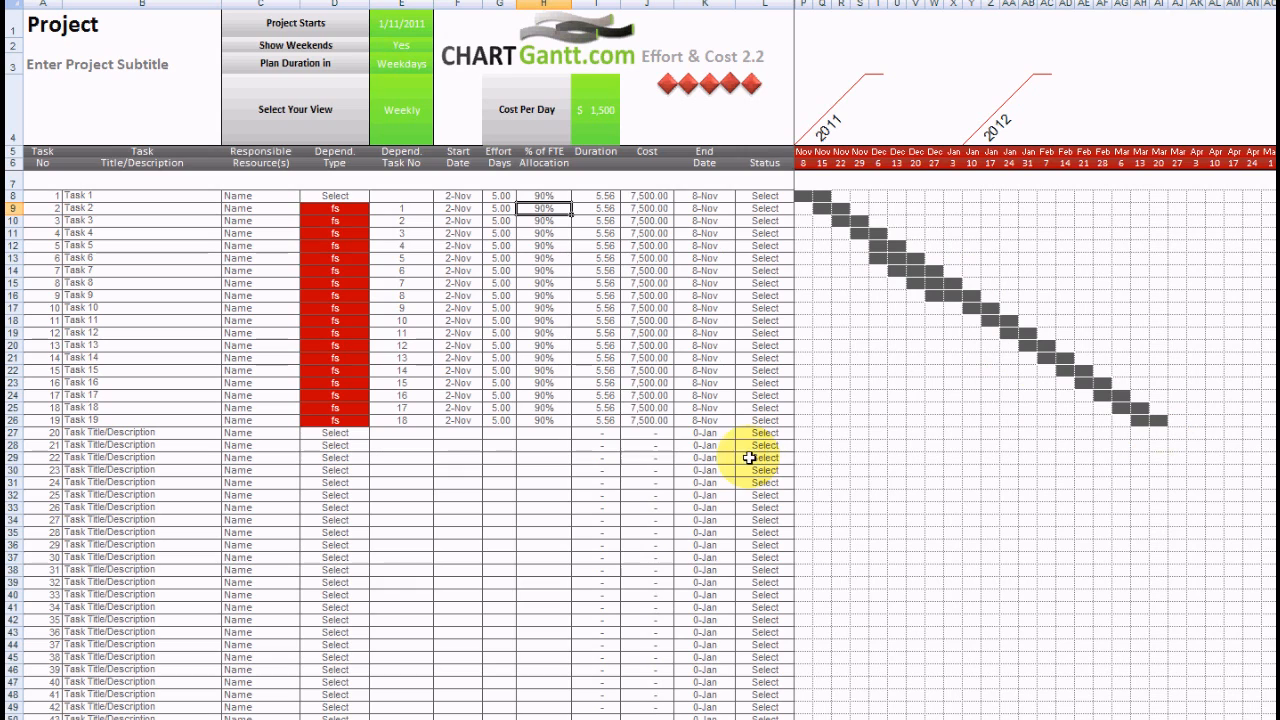
mouse_move(568, 358)
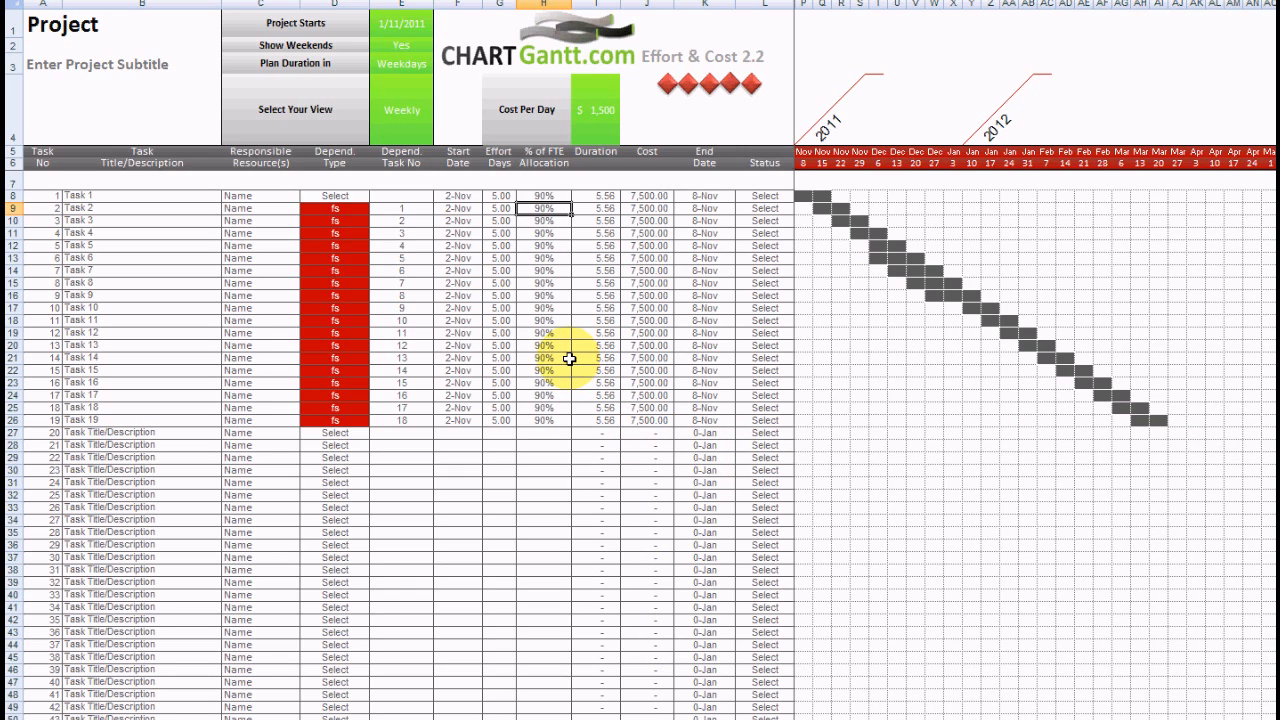
mouse_move(542, 296)
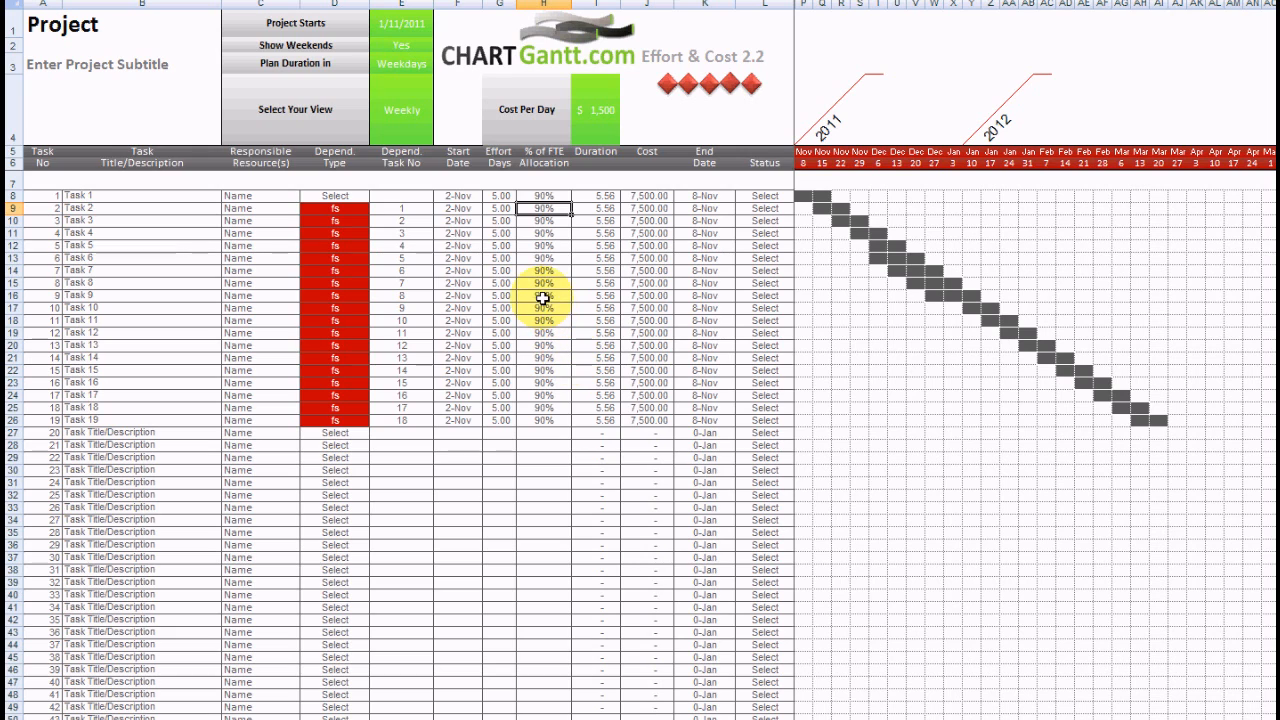
mouse_move(592, 104)
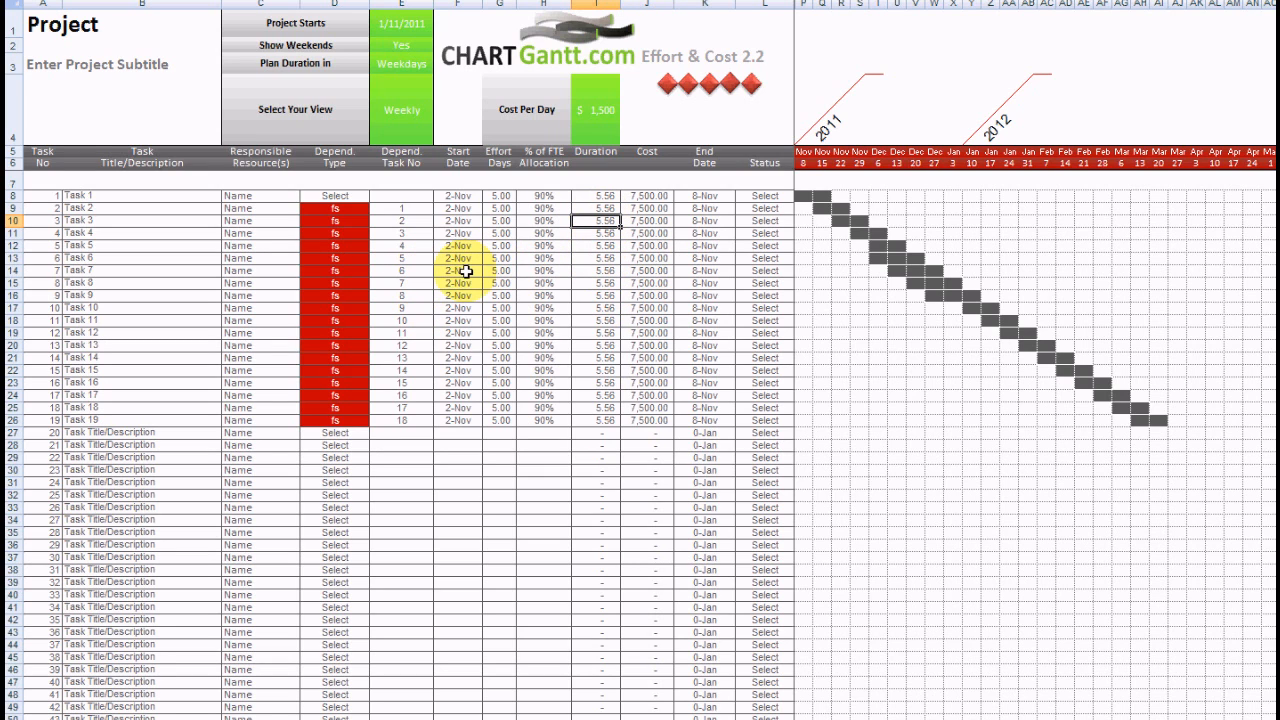
click(500, 232)
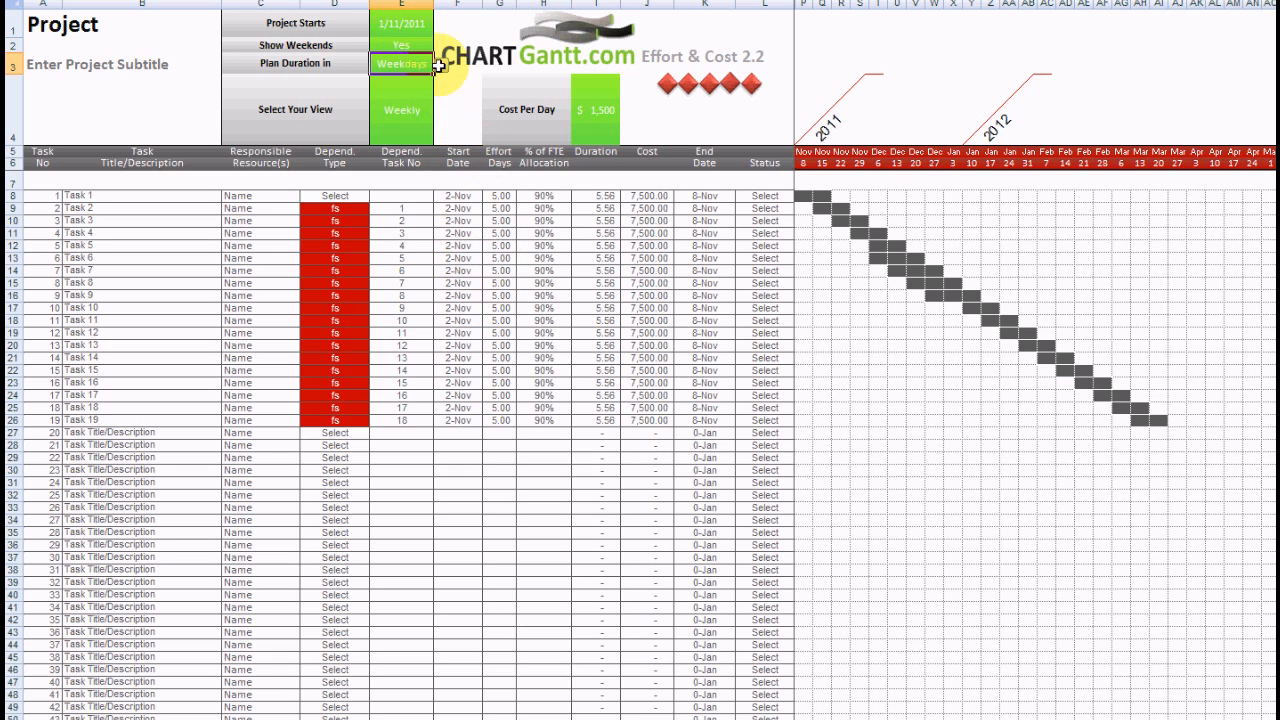
click(402, 62)
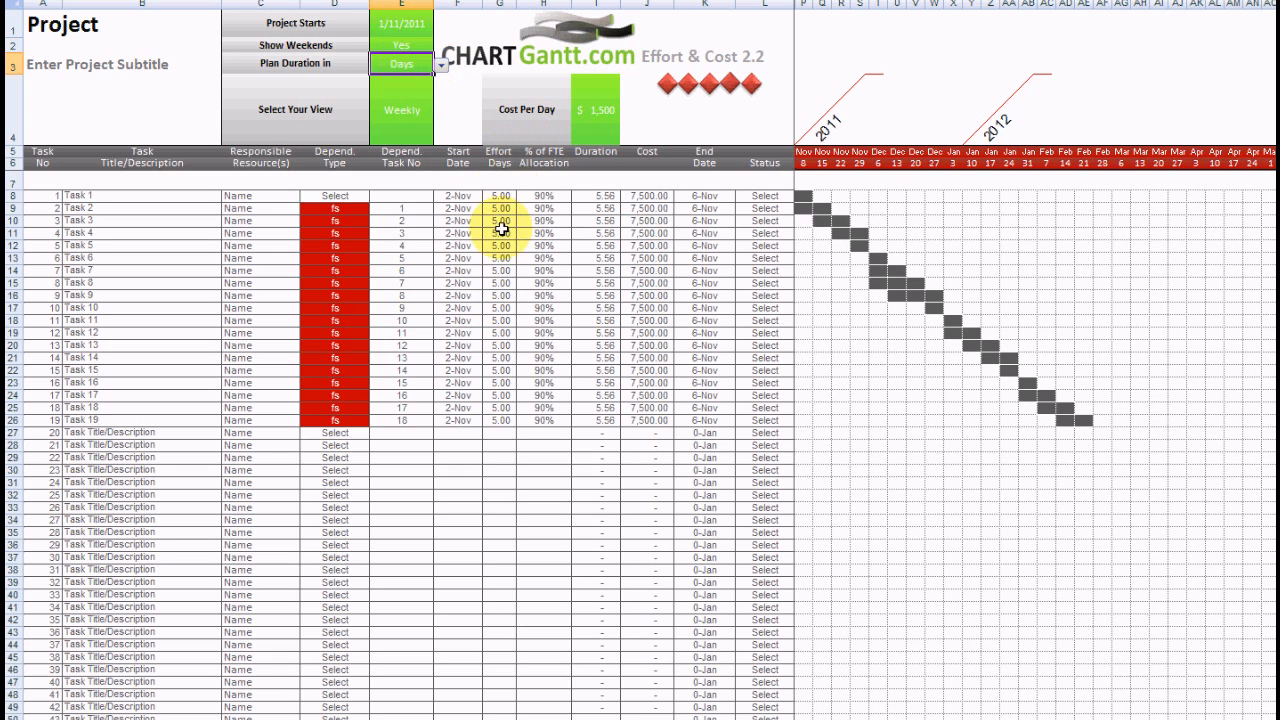
mouse_move(904, 320)
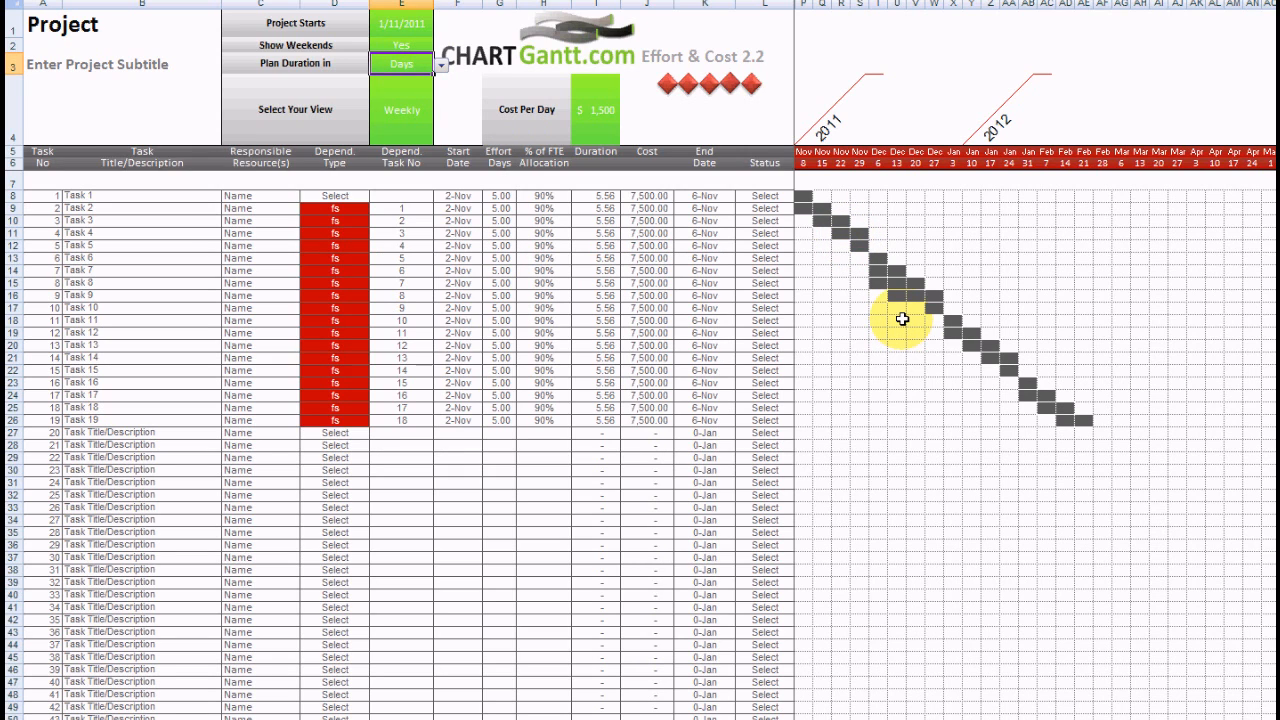
click(432, 62)
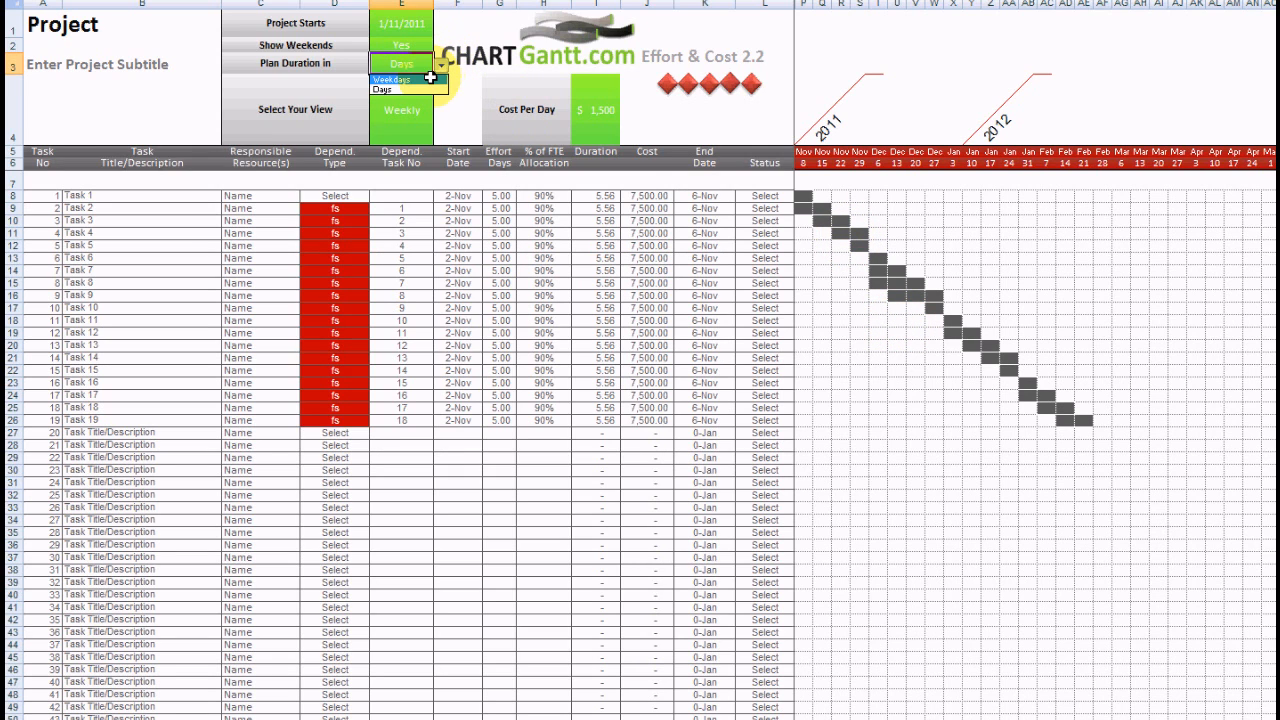
click(376, 74)
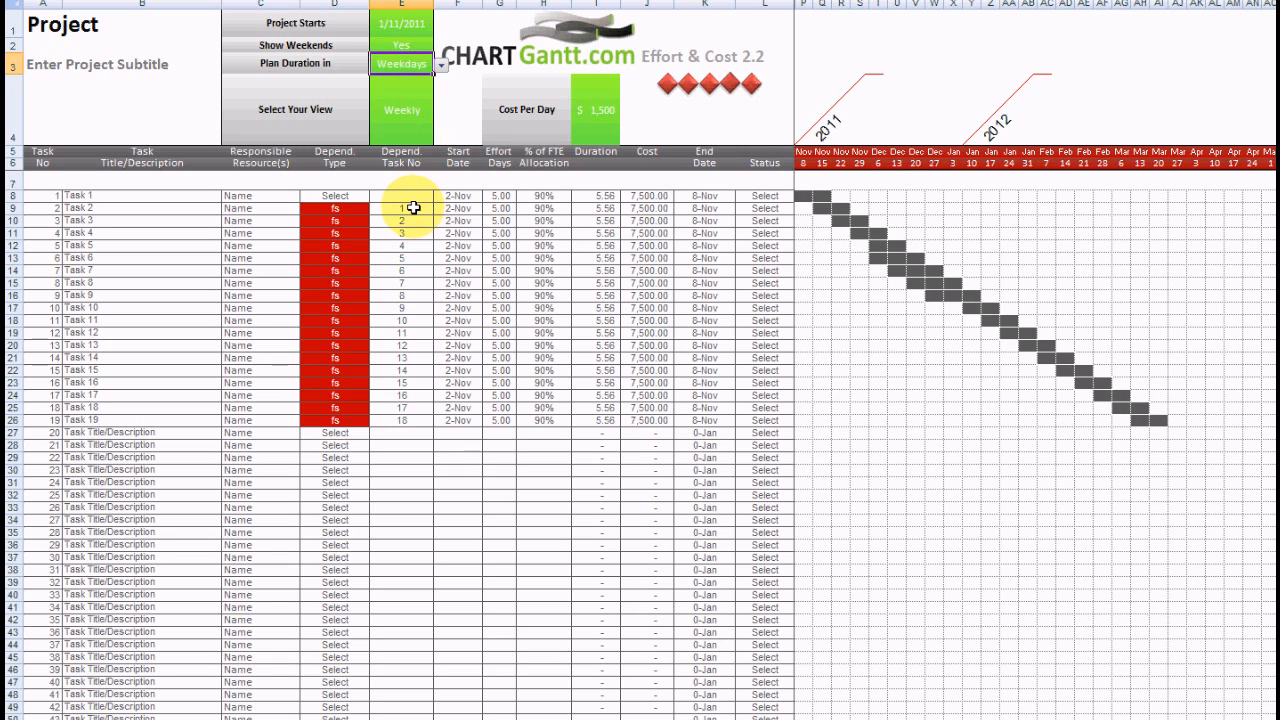